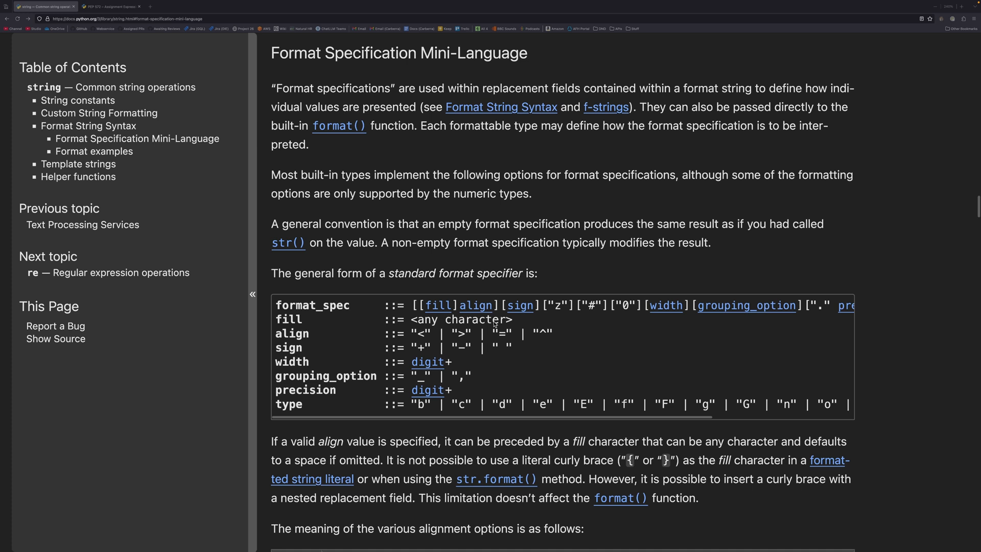
Step: Evaluate f"{s:<20}" to left-align Hello world within 20 characters
double_click(326, 376)
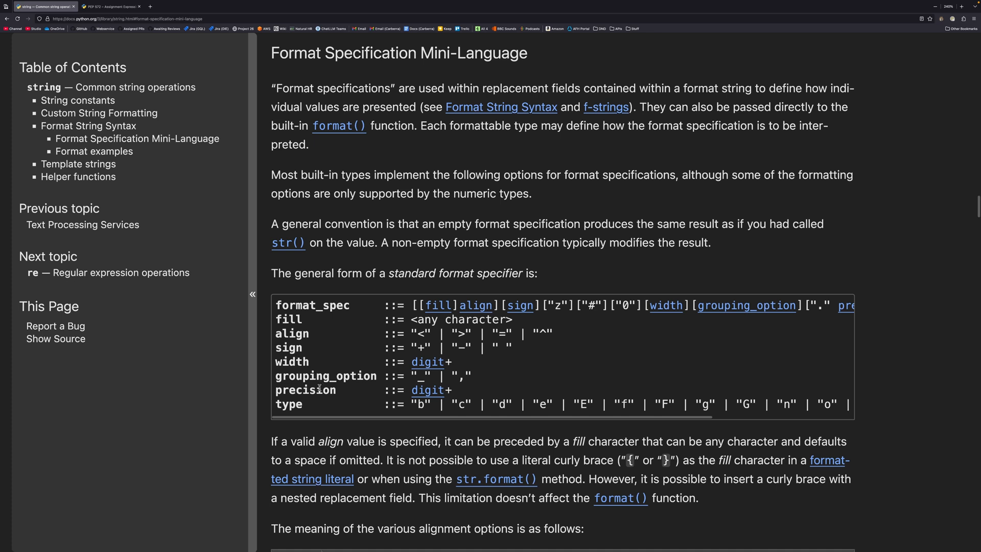
mouse_move(411, 305)
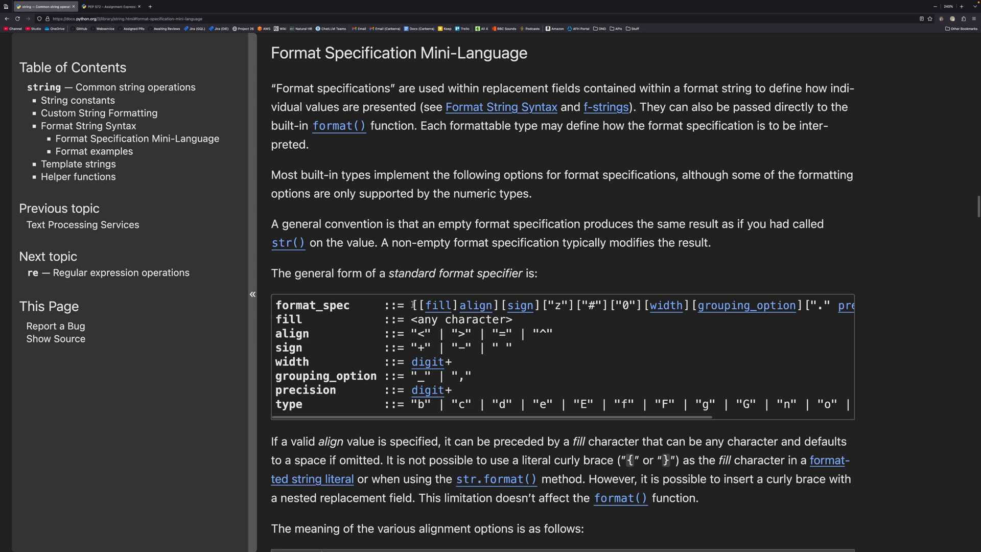
mouse_move(589, 335)
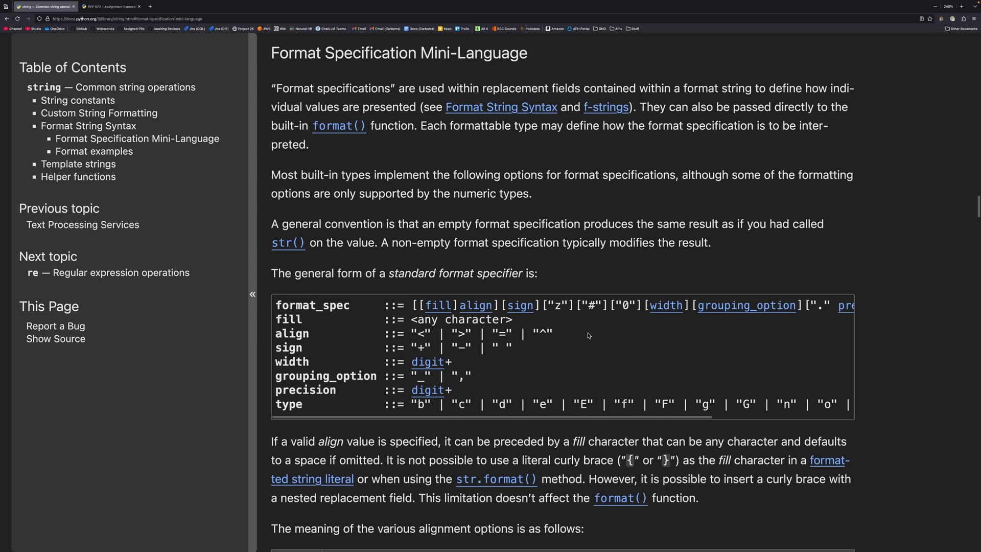
mouse_move(414, 292)
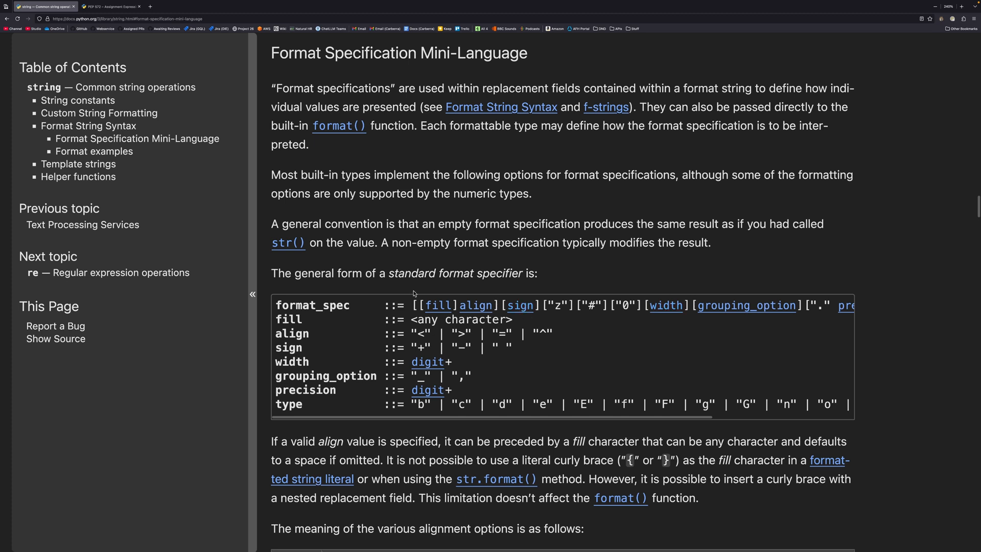
mouse_move(656, 289)
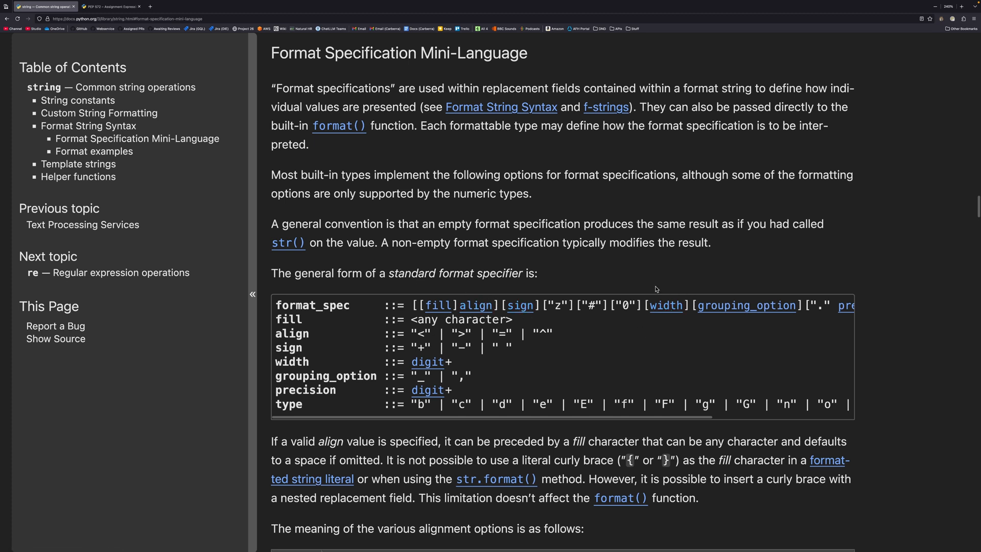
mouse_move(651, 320)
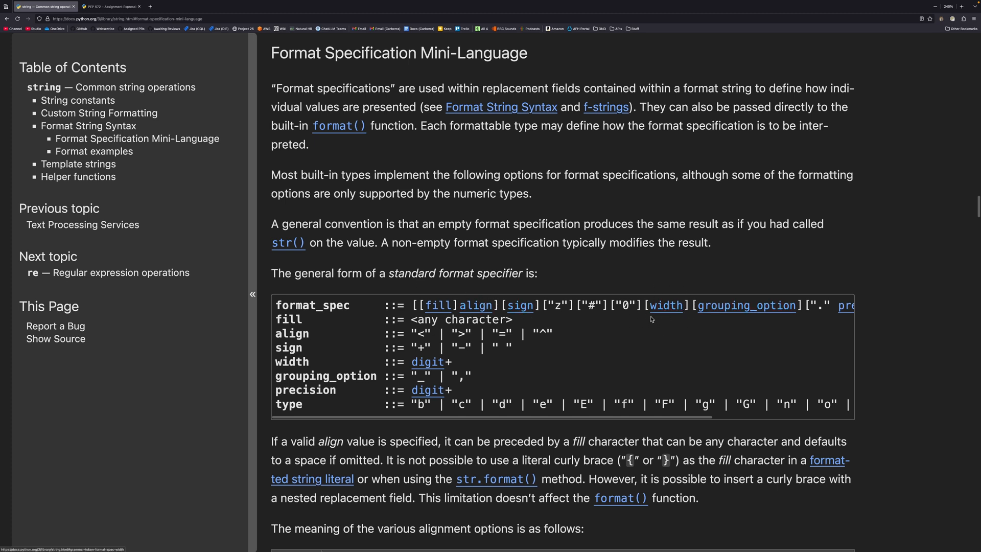
mouse_move(670, 322)
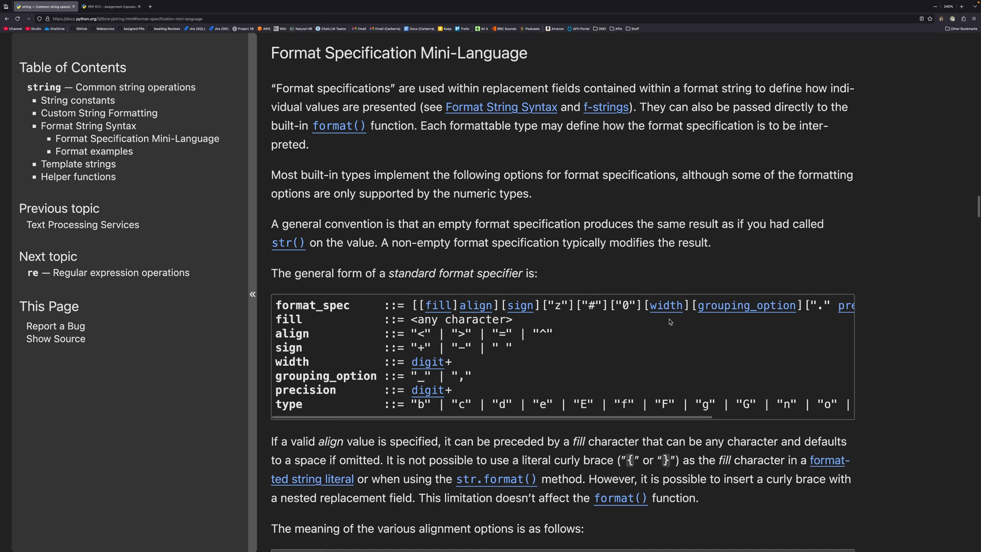
mouse_move(303, 335)
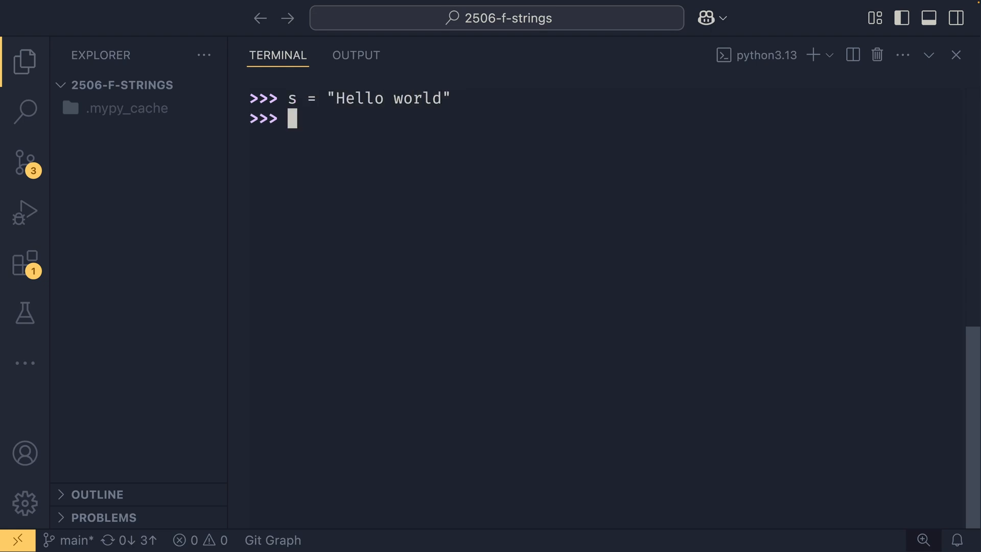
text(f"{)
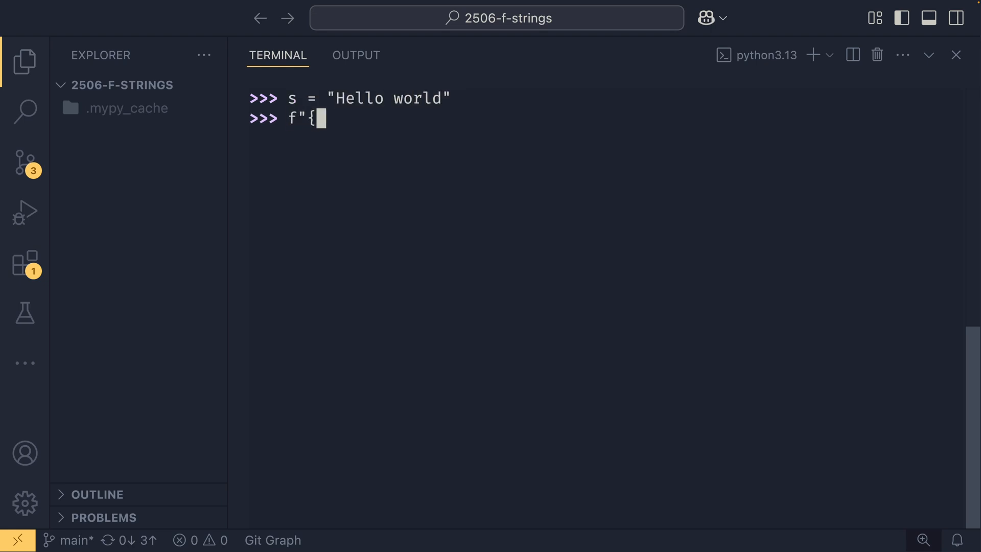
text(s:)
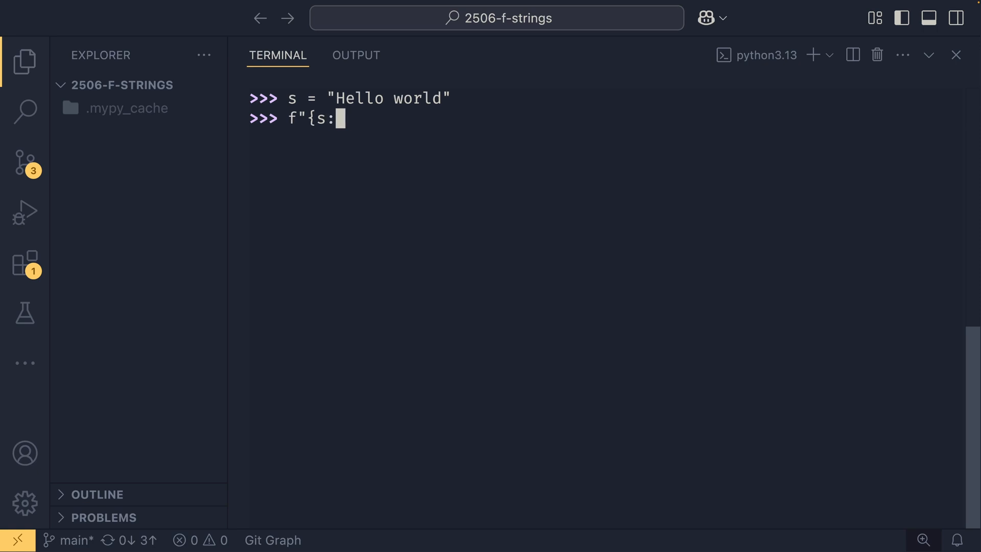
text(<>)
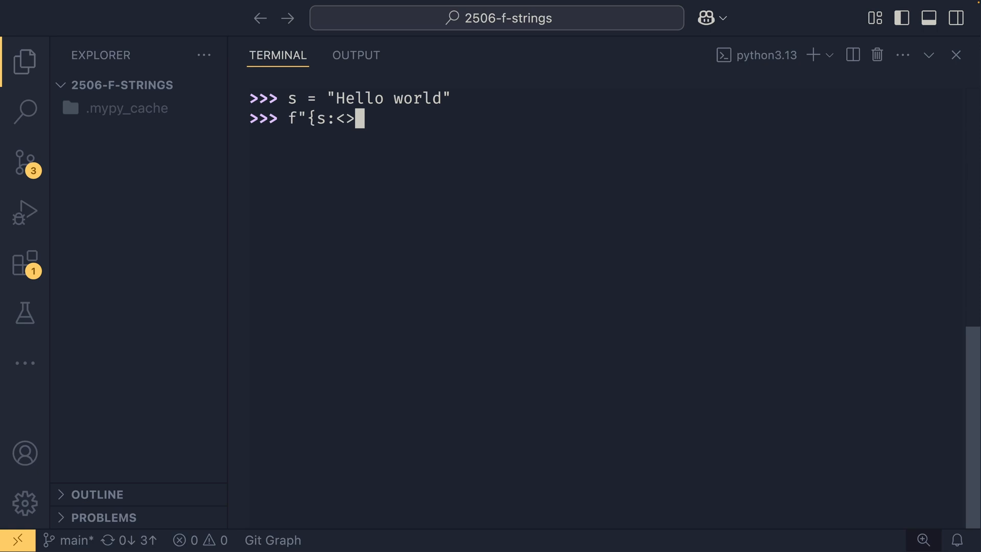
text(^)
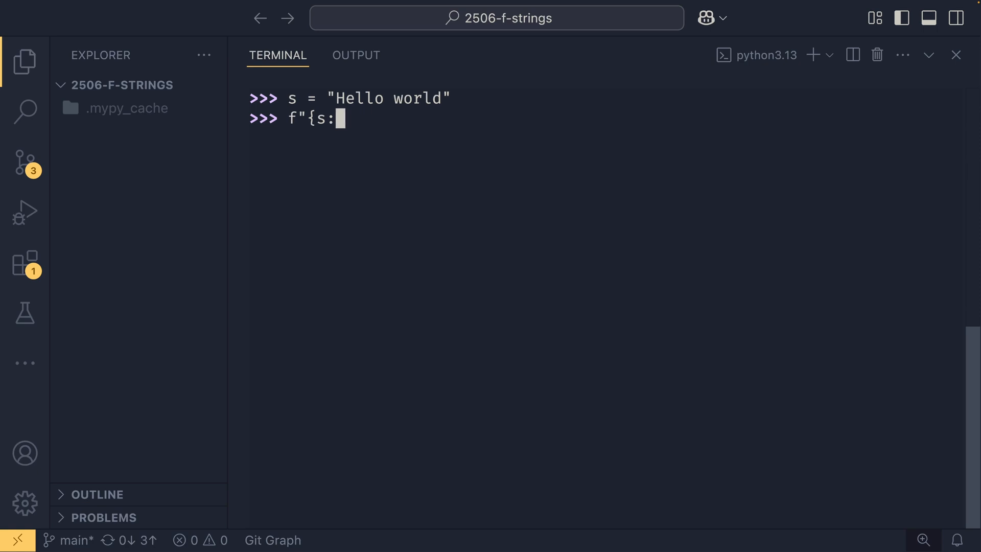
text(<)
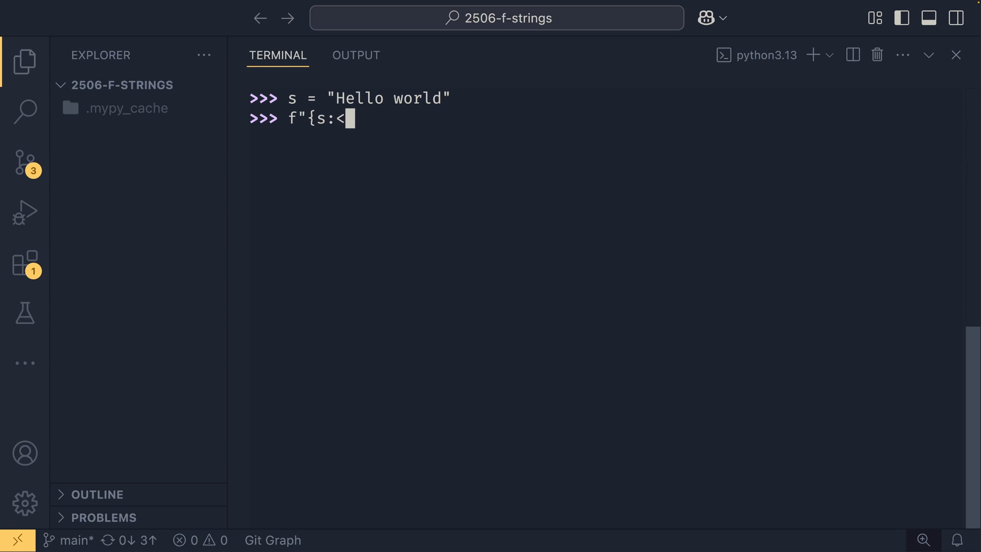
text(20)
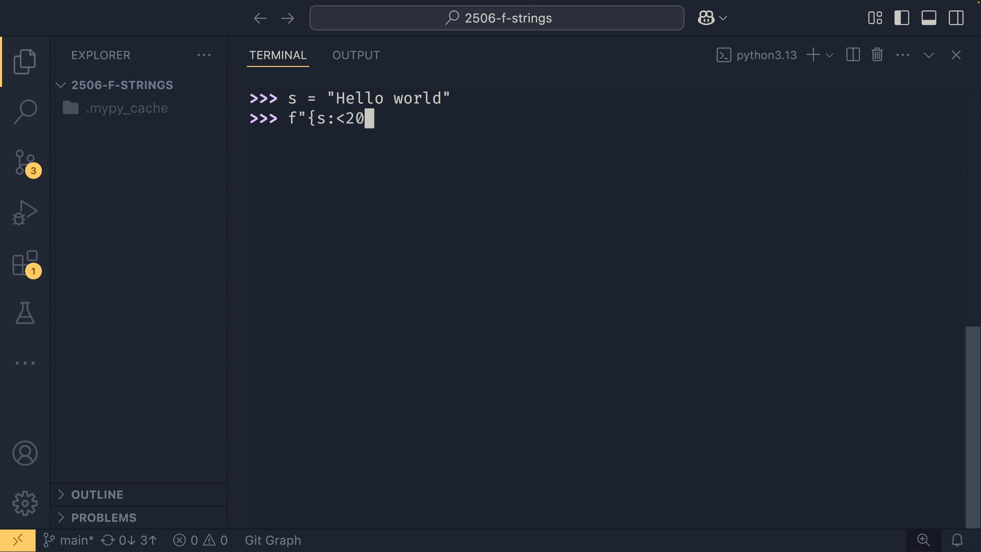
key(Enter)
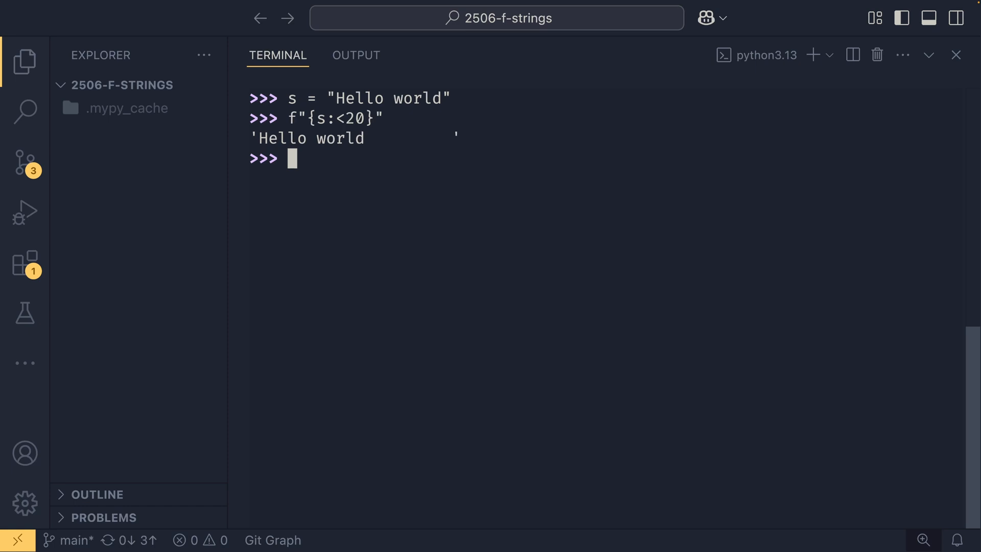
Step: Evaluate f"{s:20}" with no alignment character, then right-aligned f"{s:>20}"
drag(366, 138, 451, 138)
text(f"{s:<20}")
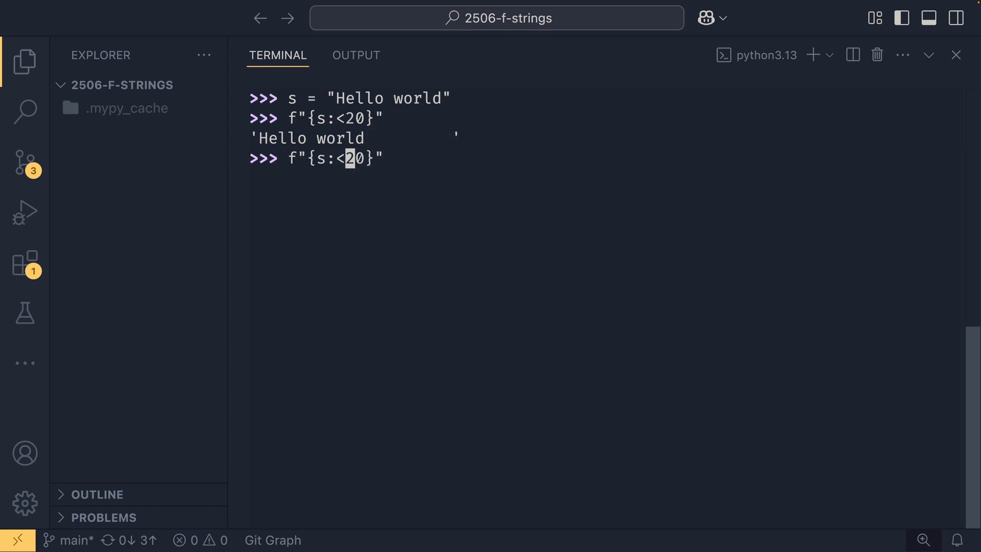
key(Enter)
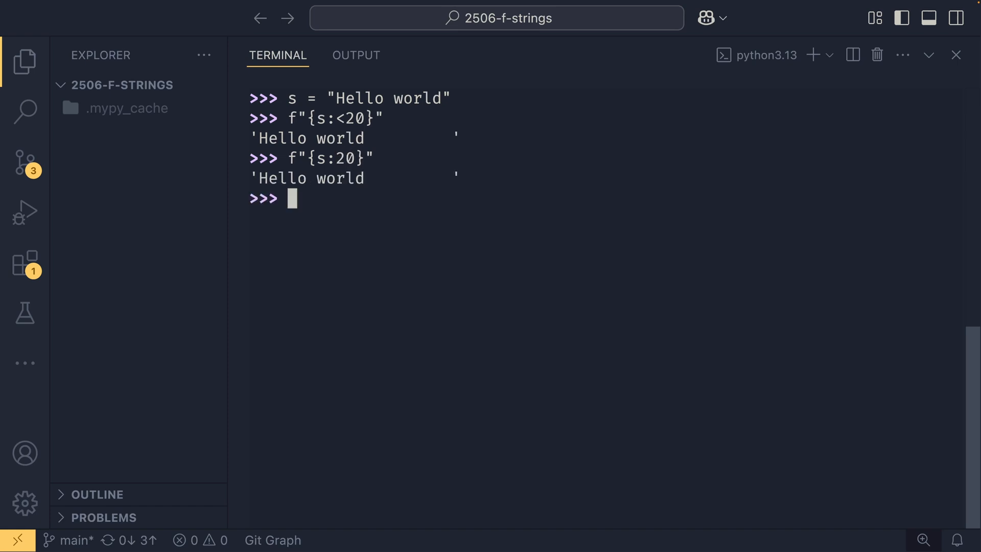
text(f"{s:>20}")
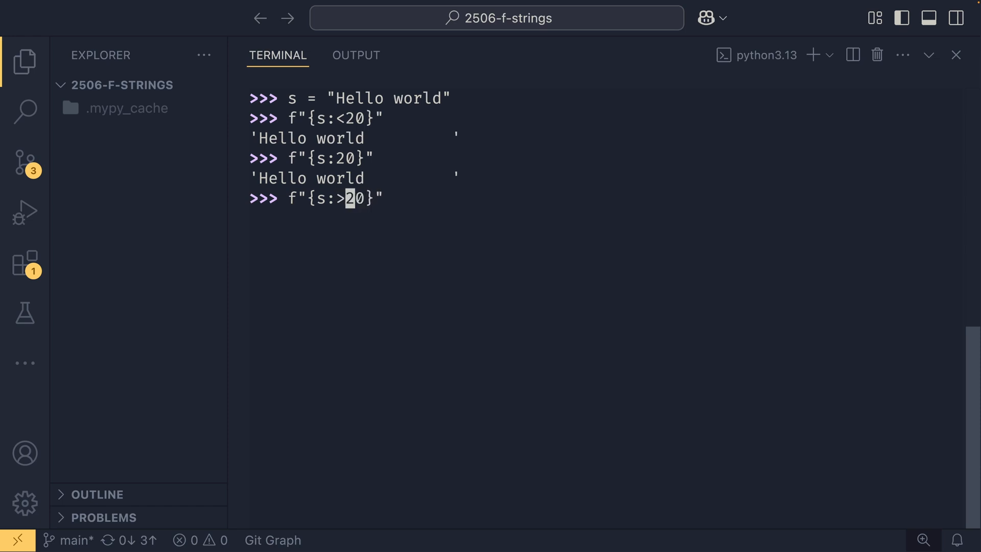
key(Enter)
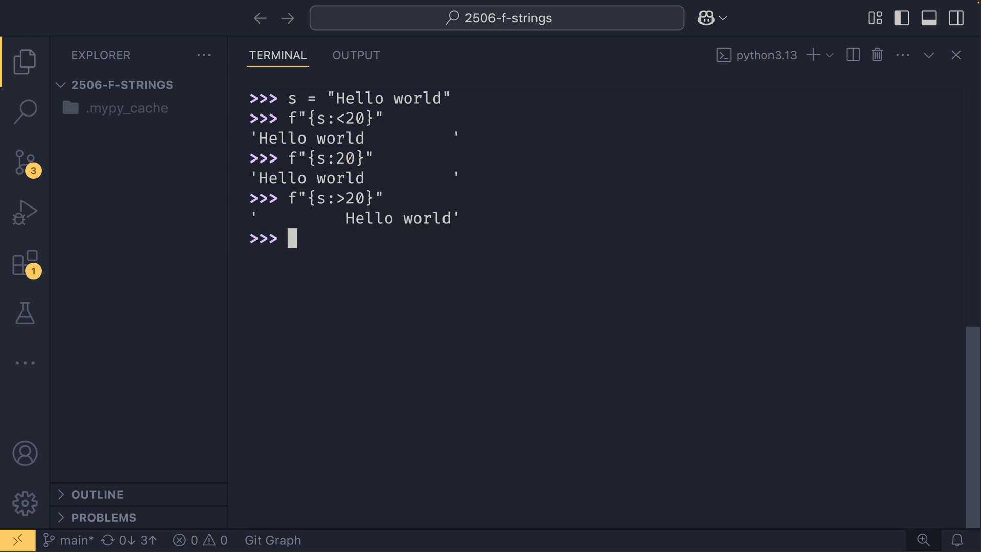
Step: Evaluate the centred f"{s:^20}", briefly trying an '=' alignment character
text(f"{s:^20}")
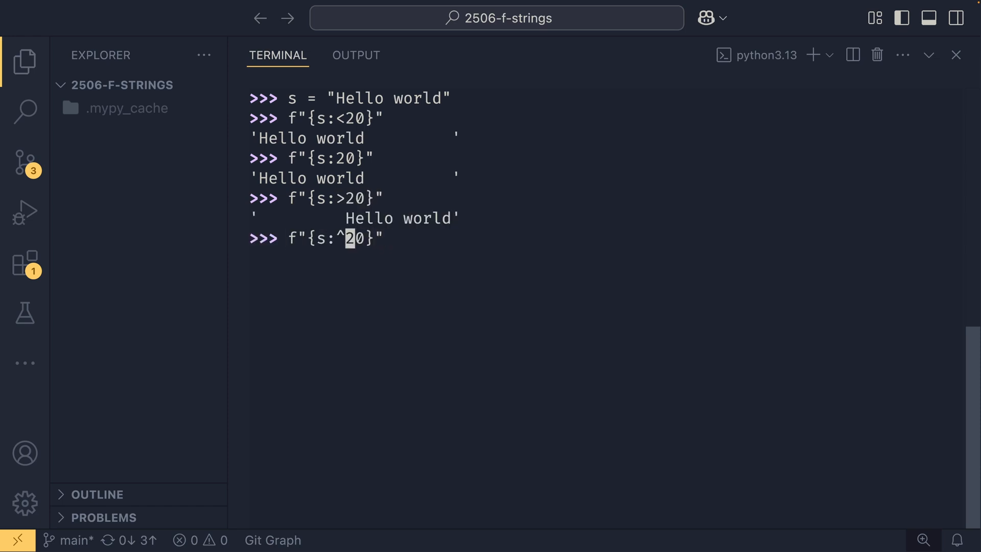
key(Enter)
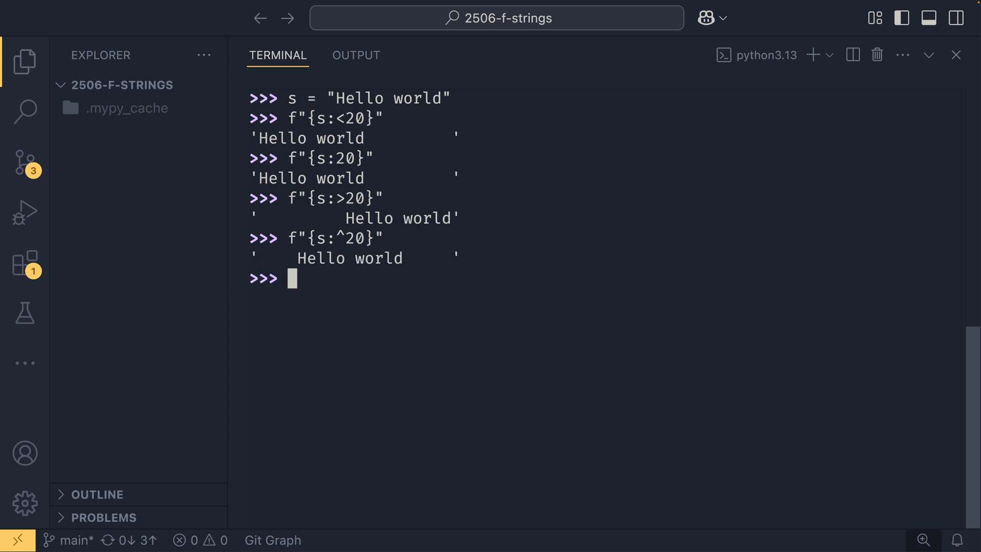
text(f"{s:^20}")
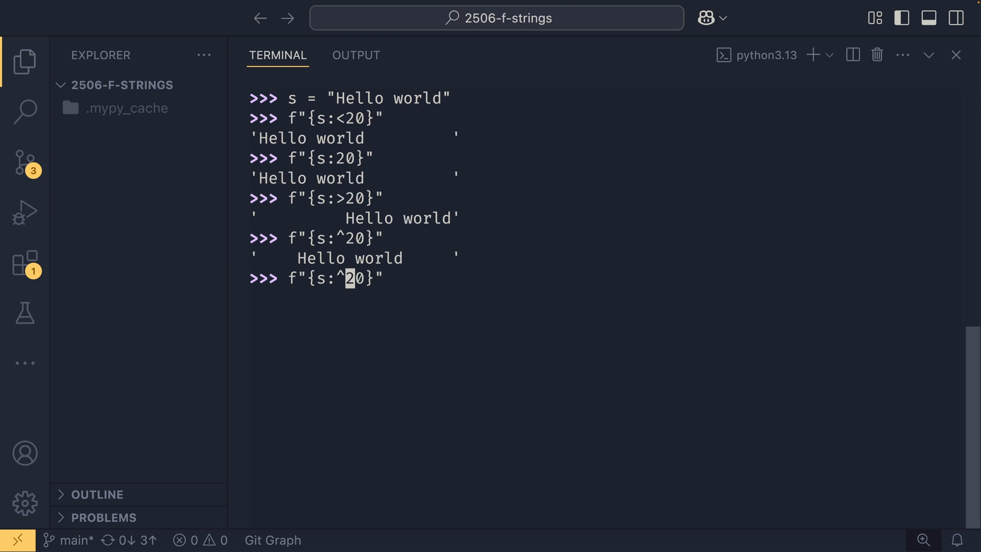
text(=)
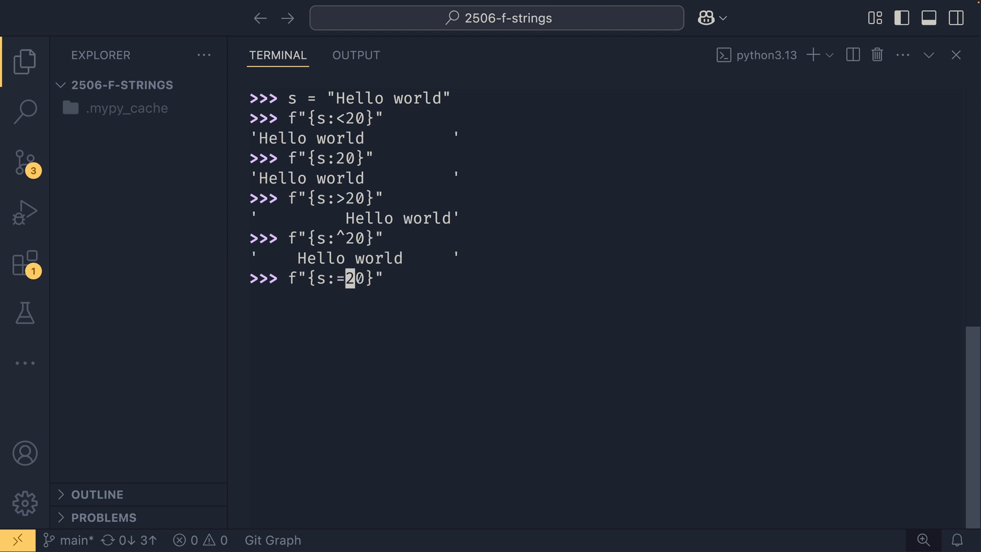
key(Backspace)
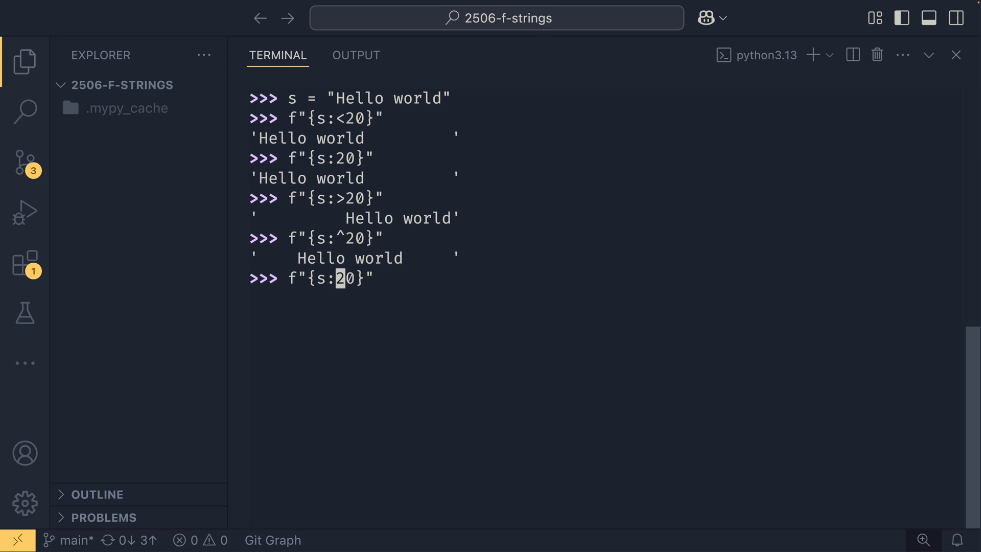
Step: Trigger a ValueError with f"{s:f20}", then pad using f"{s:f<20}", f"{s:f^20}", f"{s:0^20}"
text(f)
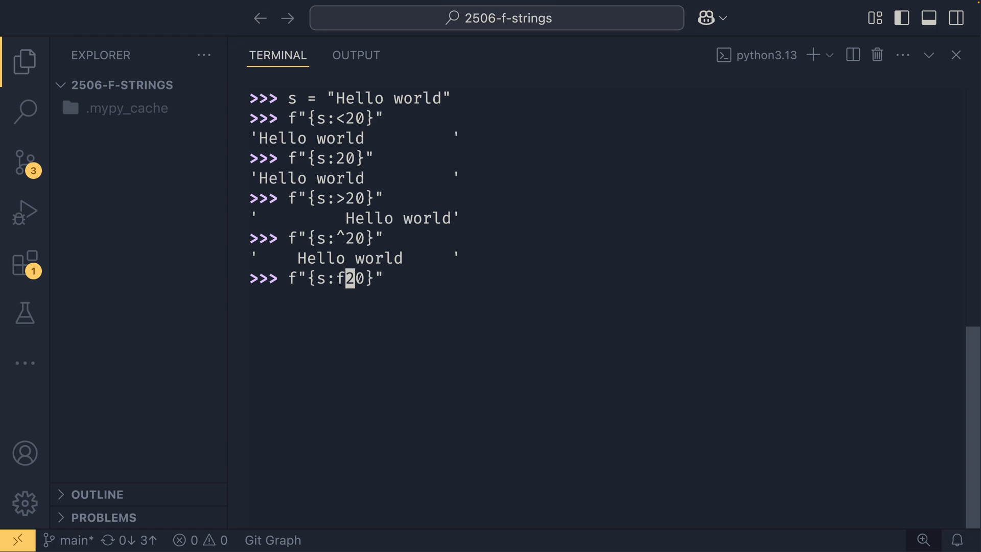
text(<)
key(Enter)
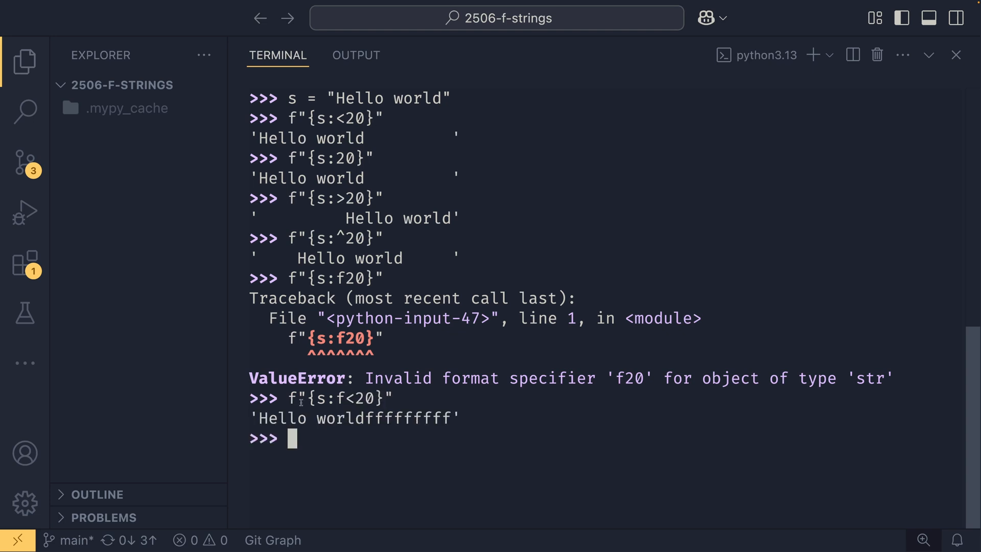
double_click(306, 418)
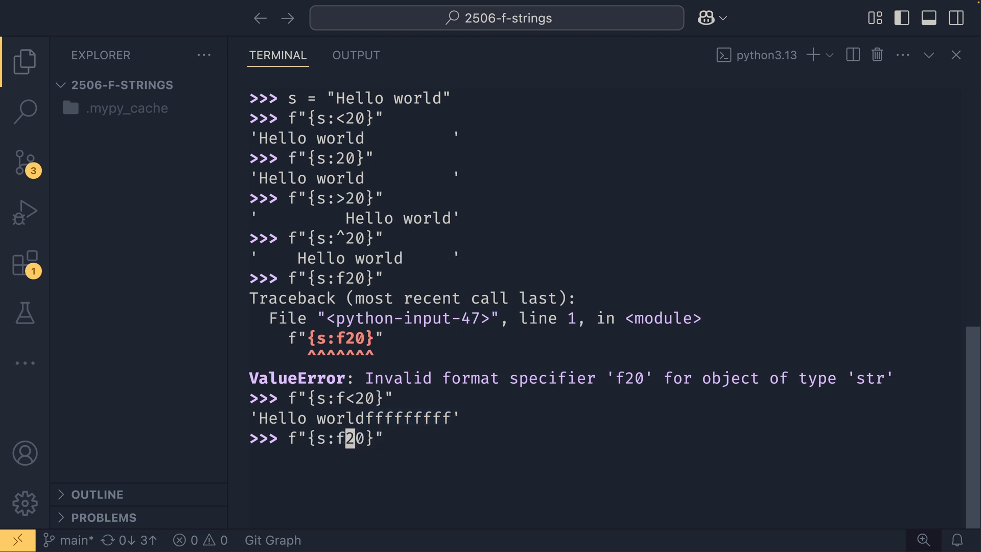
key(Enter)
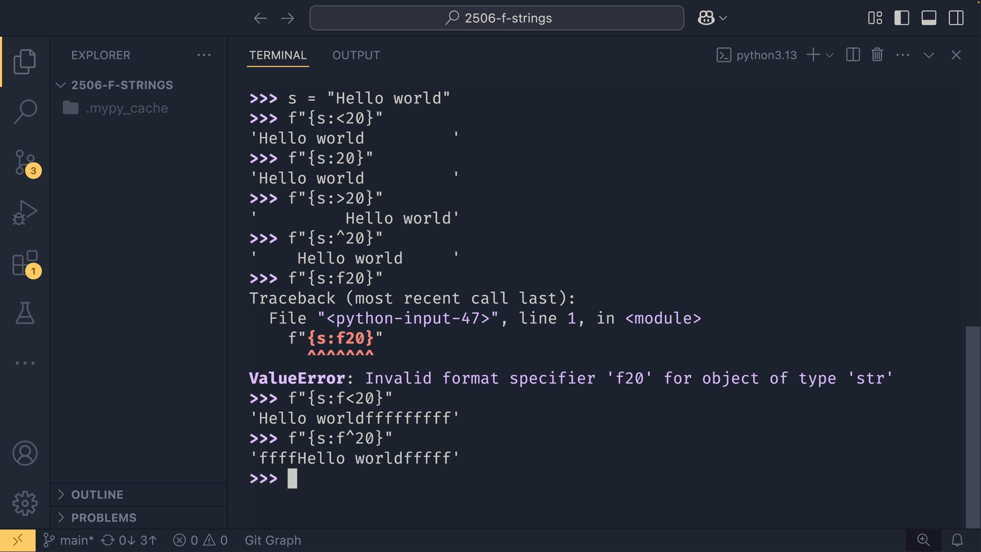
text(f"{s:f^20}")
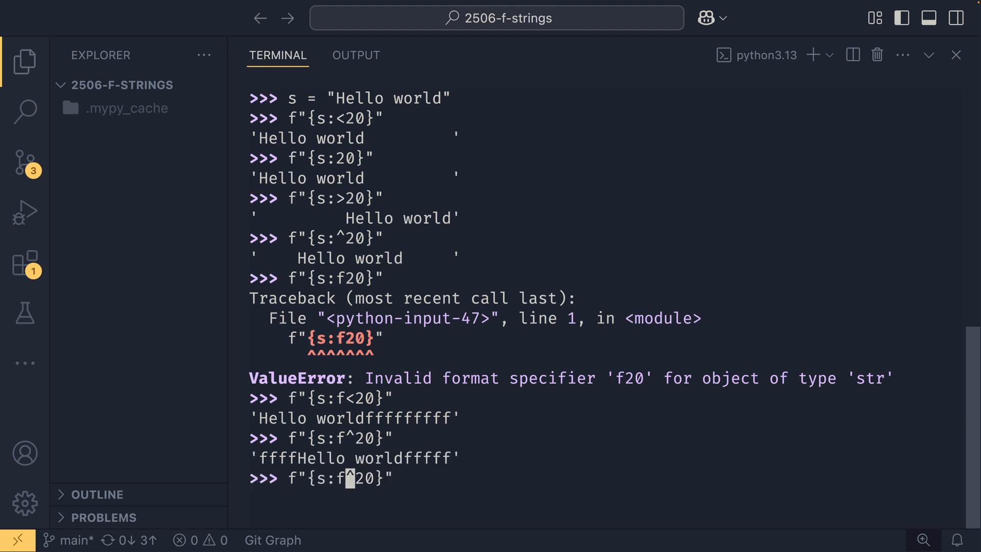
key(Enter)
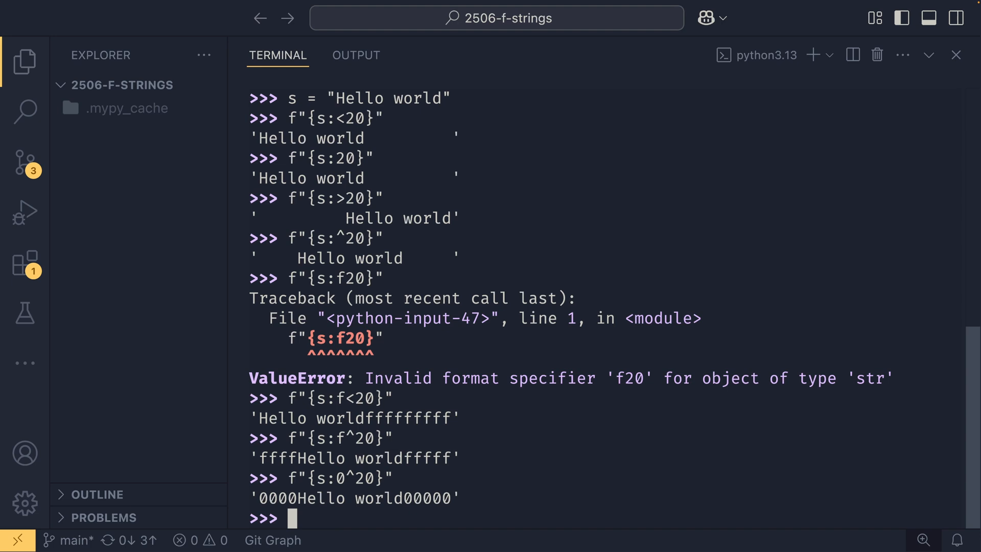
text(f"{s:0^20}")
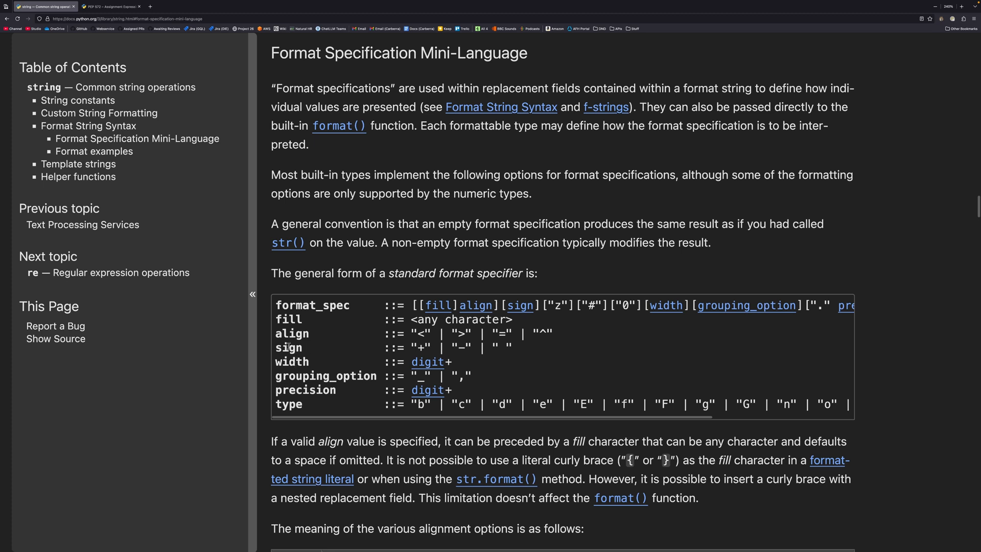
mouse_move(508, 333)
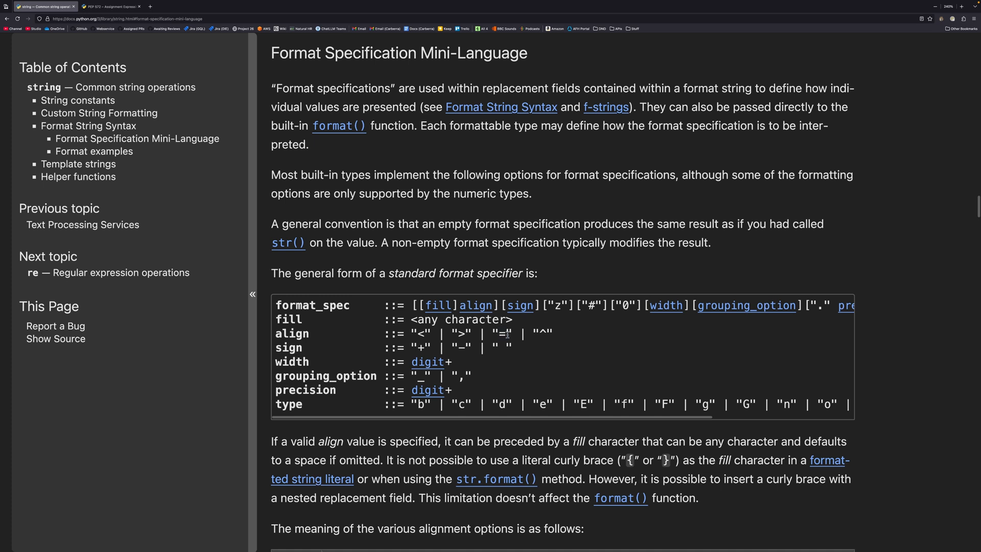
mouse_move(412, 349)
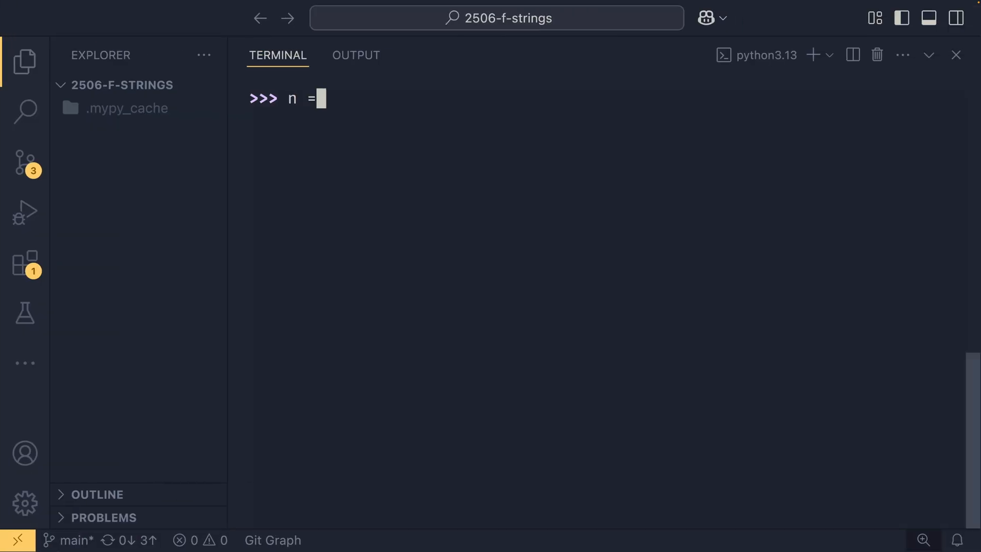
Step: Assign n = 1234.567 and evaluate the plus-sign f"{n:+}"
text(1234.567)
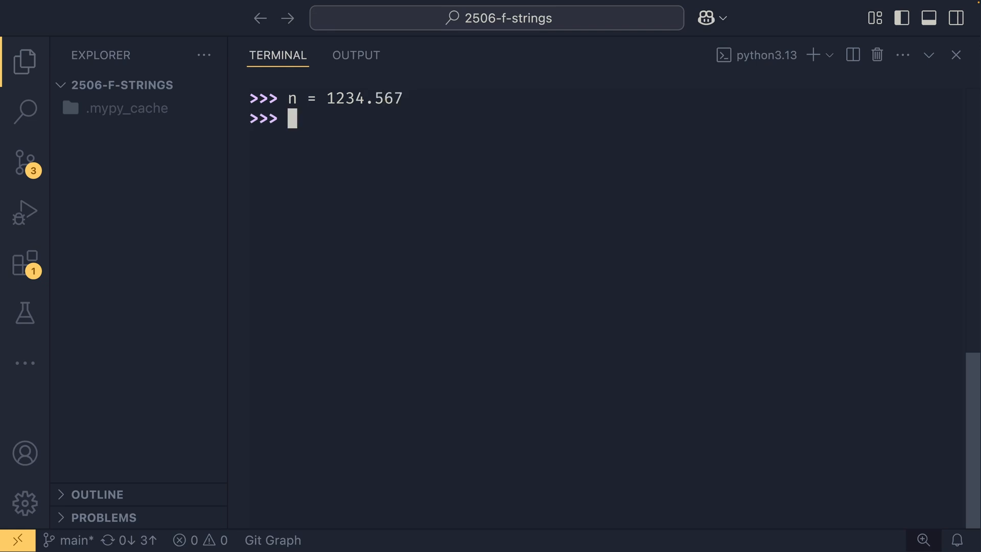
text(f"{)
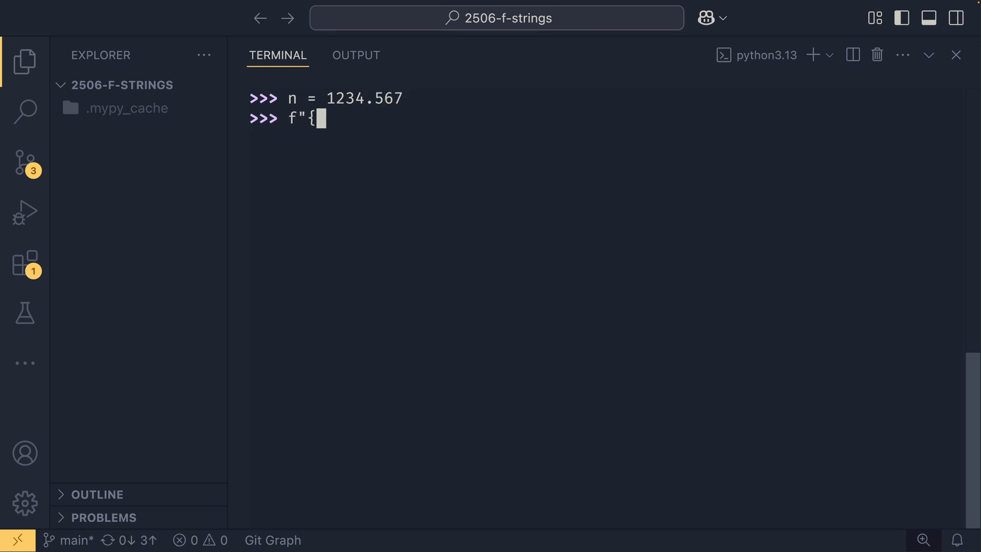
text(n:+)
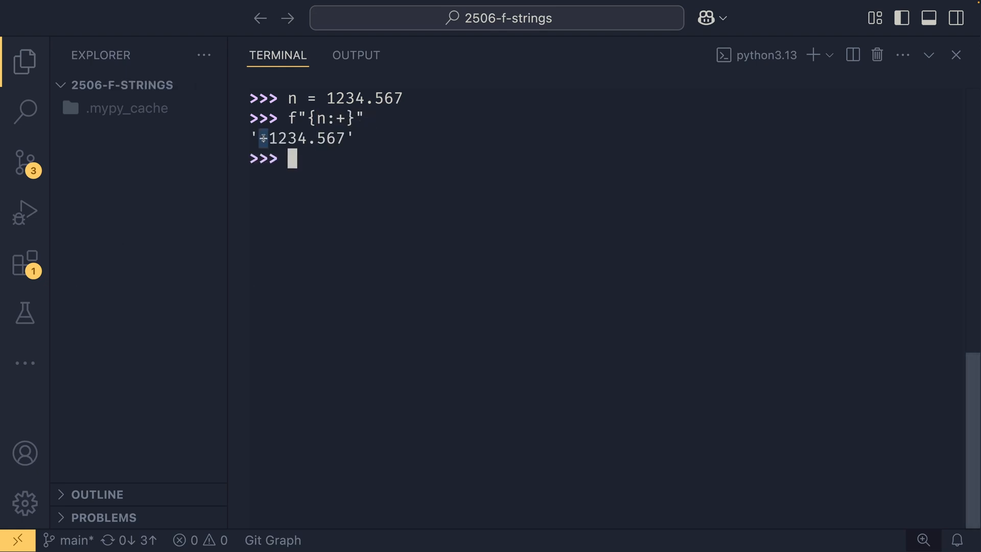
text(f"{n:+}")
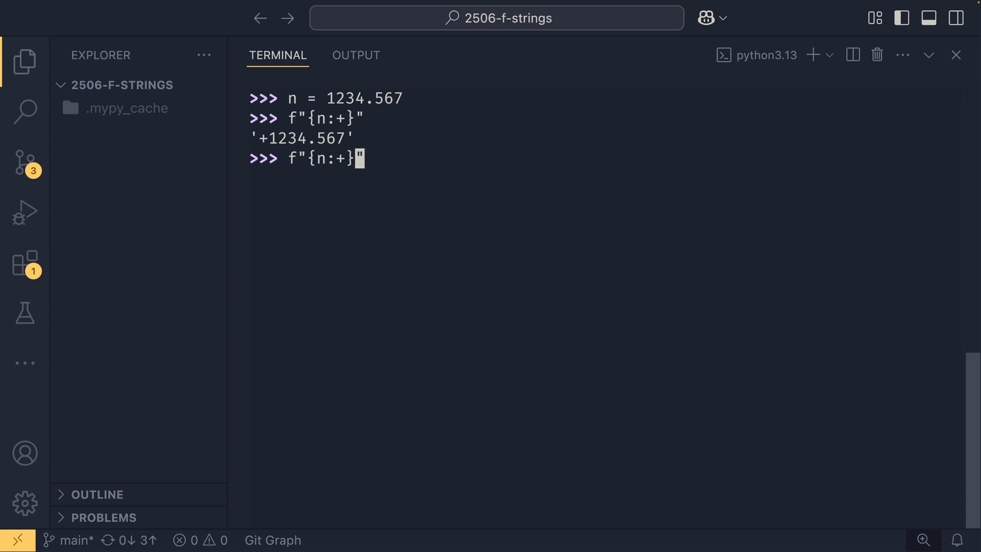
text(-)
key(Enter)
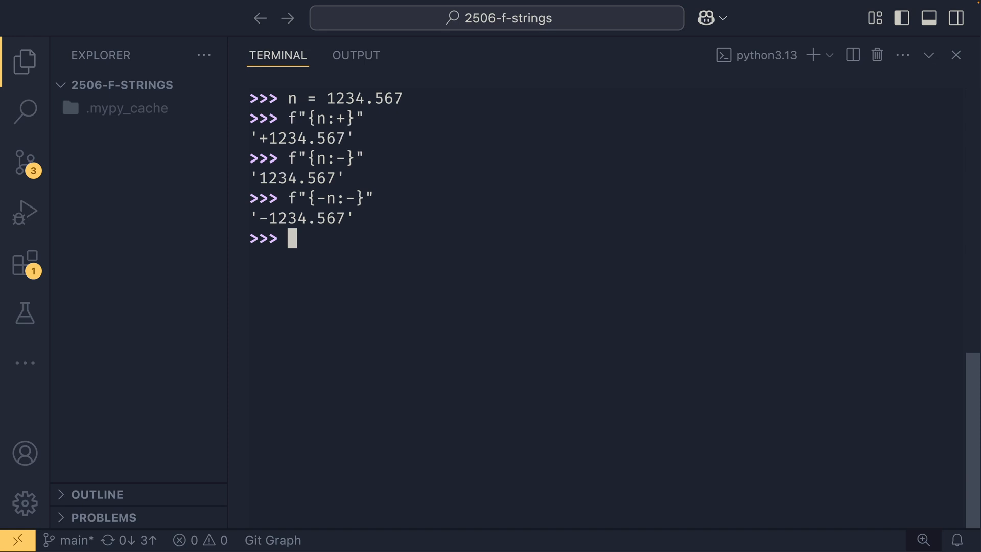
Step: Evaluate the space-sign option f"{-n: }" on the negative value
text(f"{-n: }")
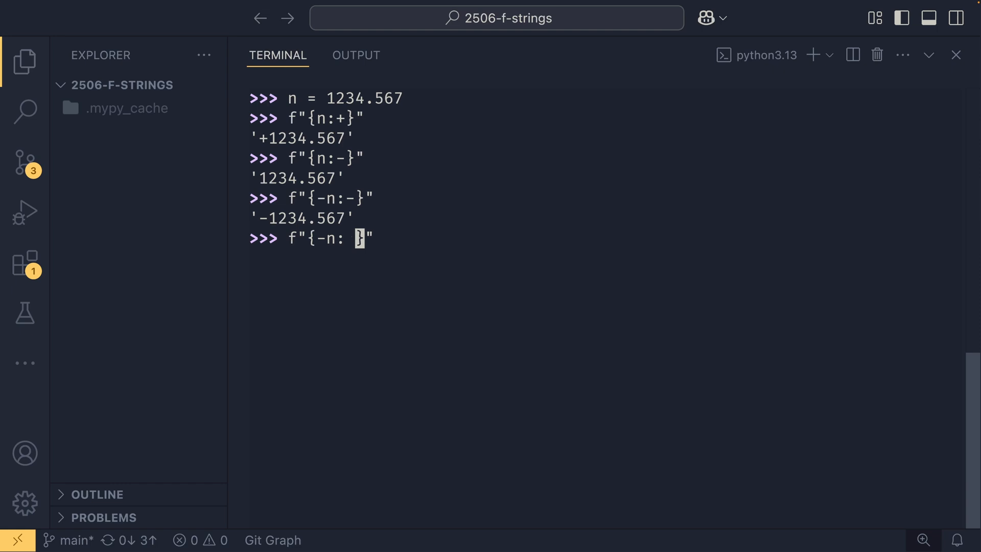
key(Enter)
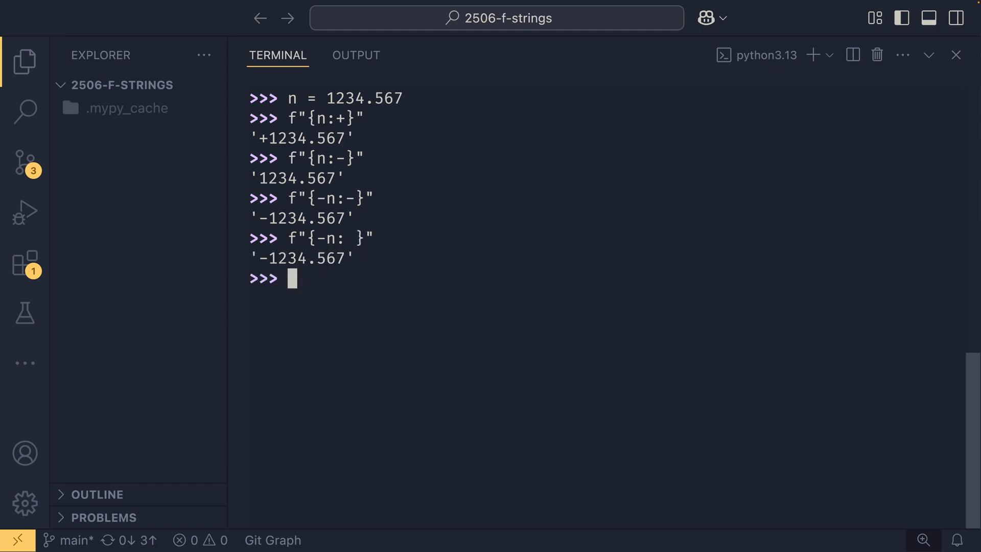
text(f"{-n: }")
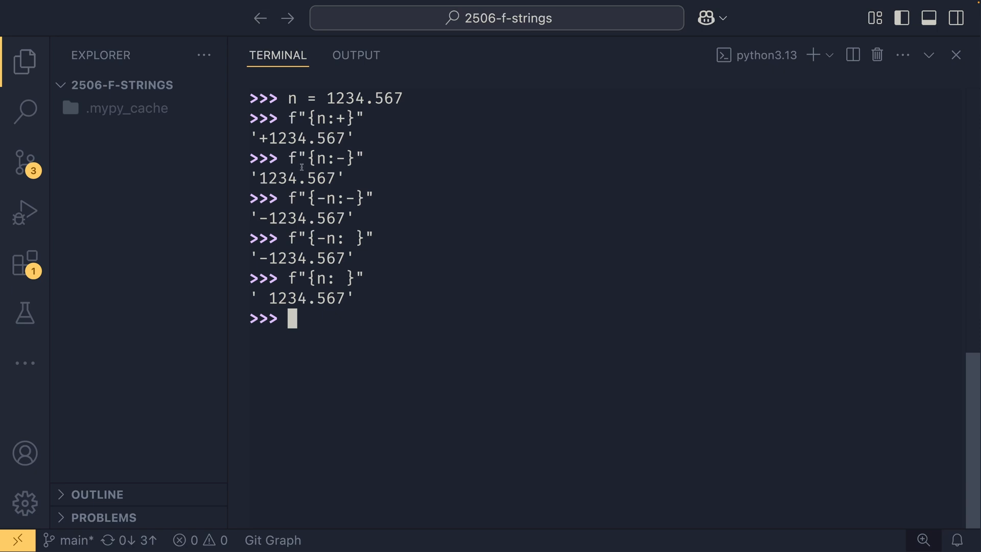
double_click(263, 138)
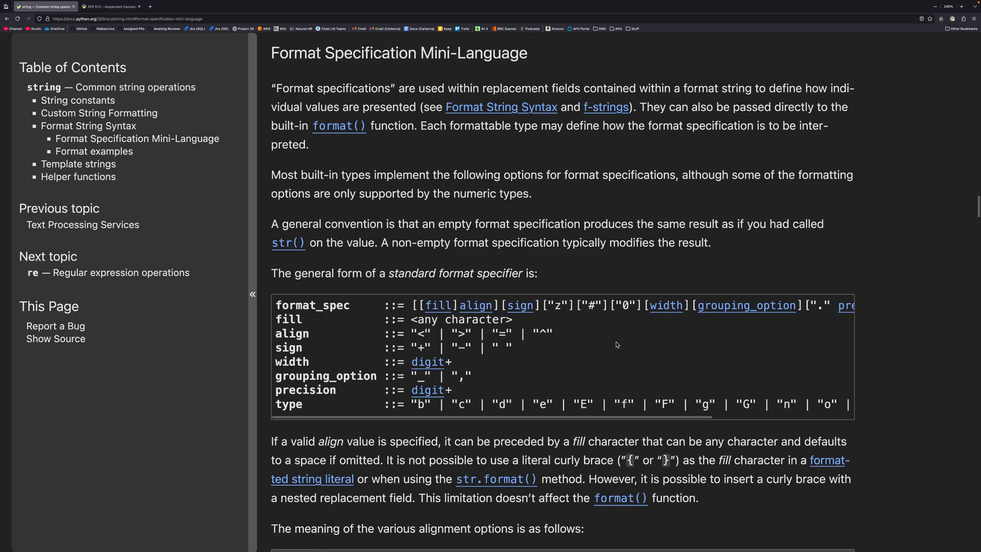
Step: Return to the Format Specification Mini-Language grammar in the browser
double_click(499, 333)
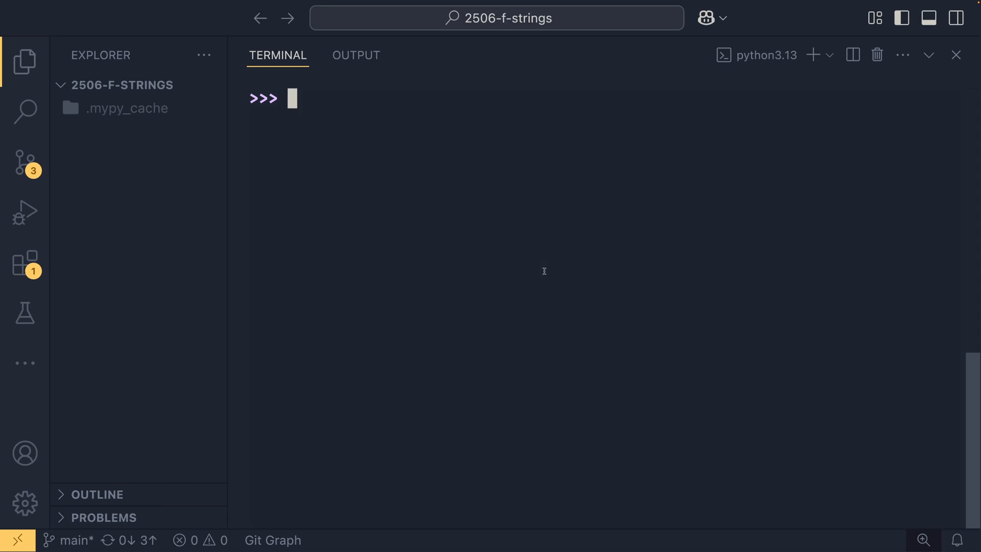
Step: Evaluate f"{n:020}" to zero-pad n to width 20
text(n)
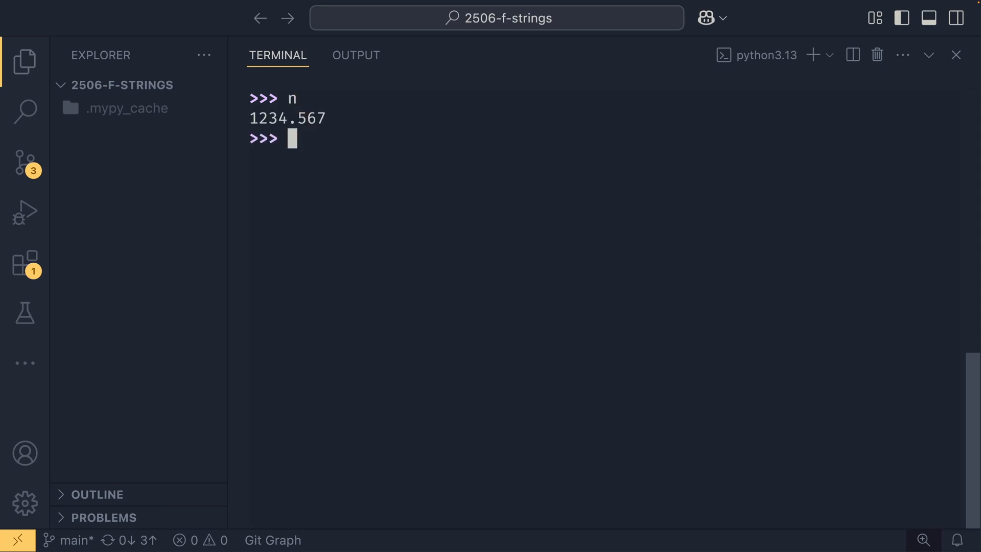
text(f"{n)
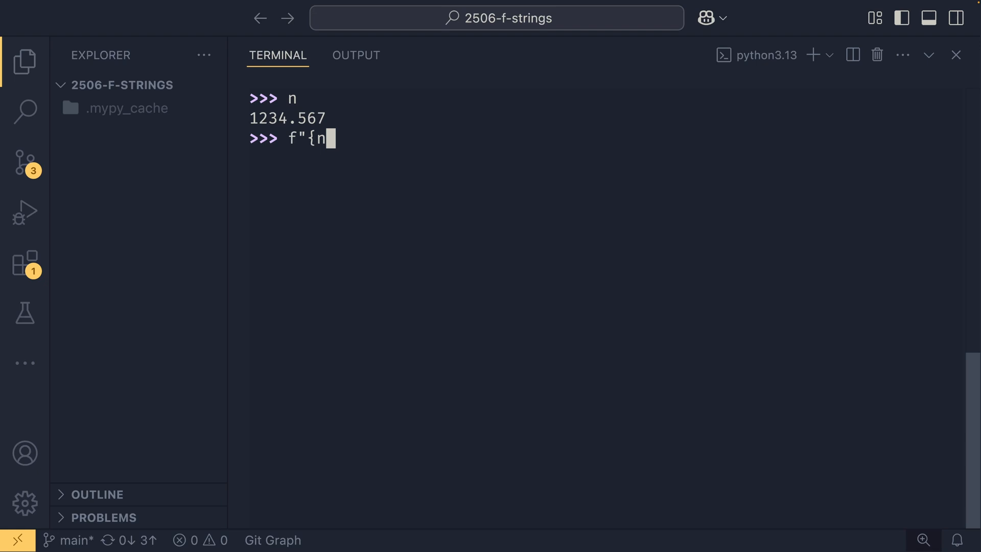
text(:})
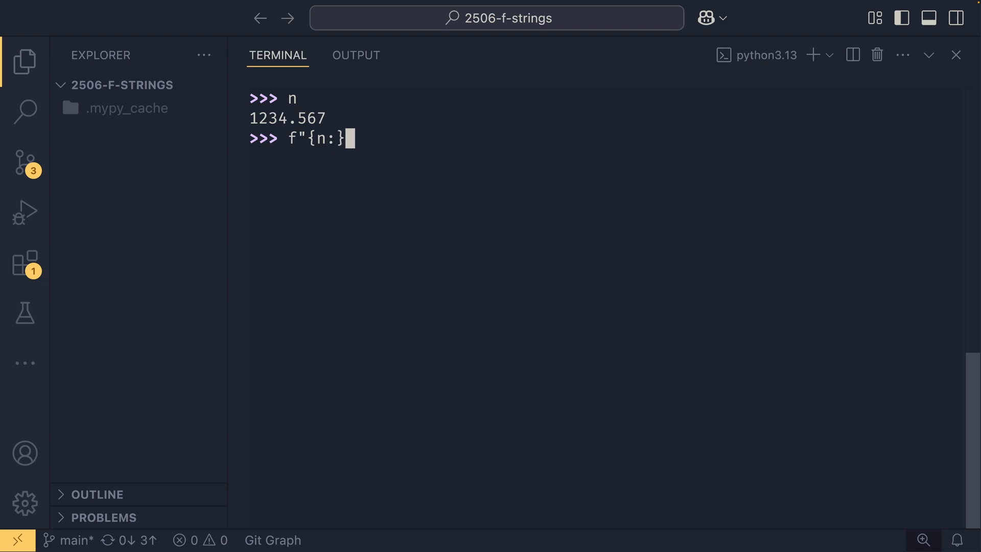
text(")
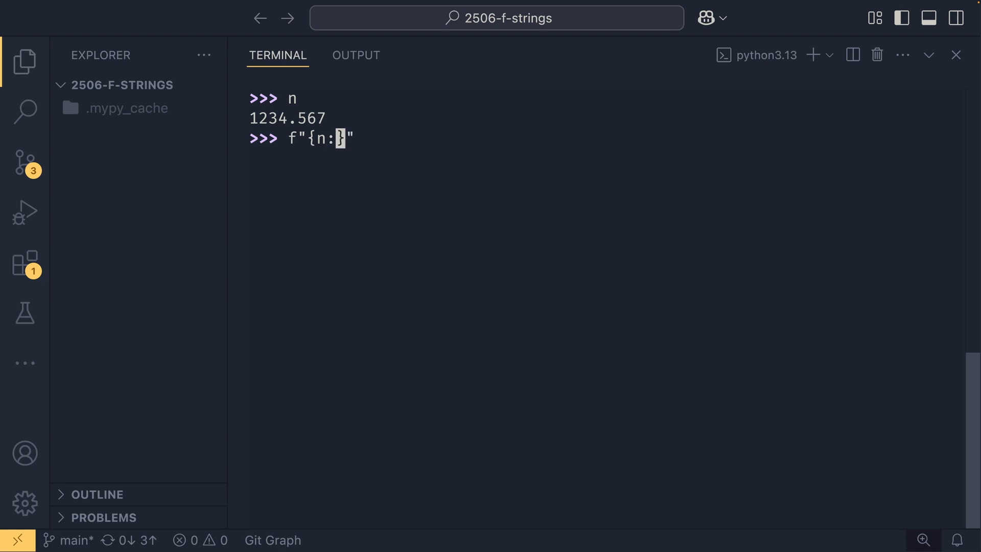
text(020)
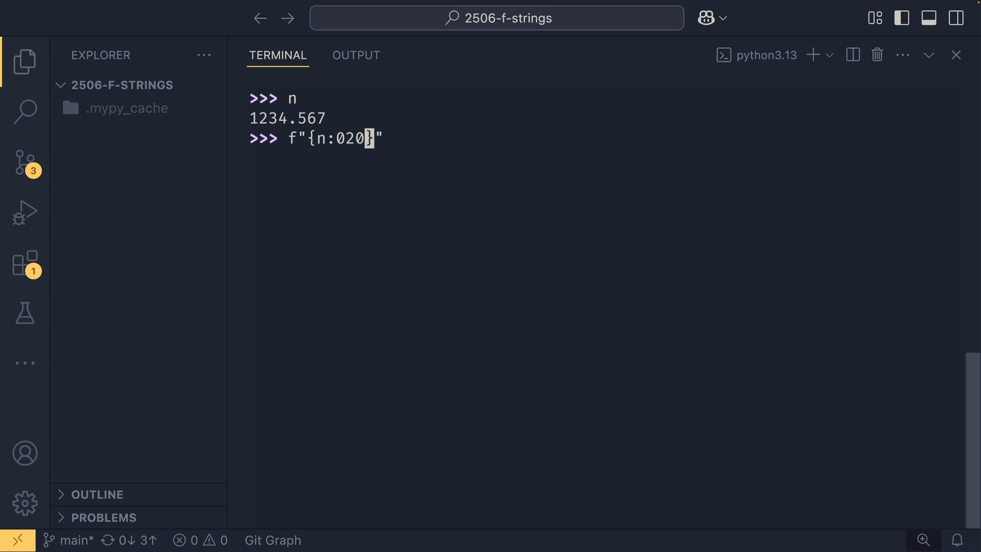
key(Enter)
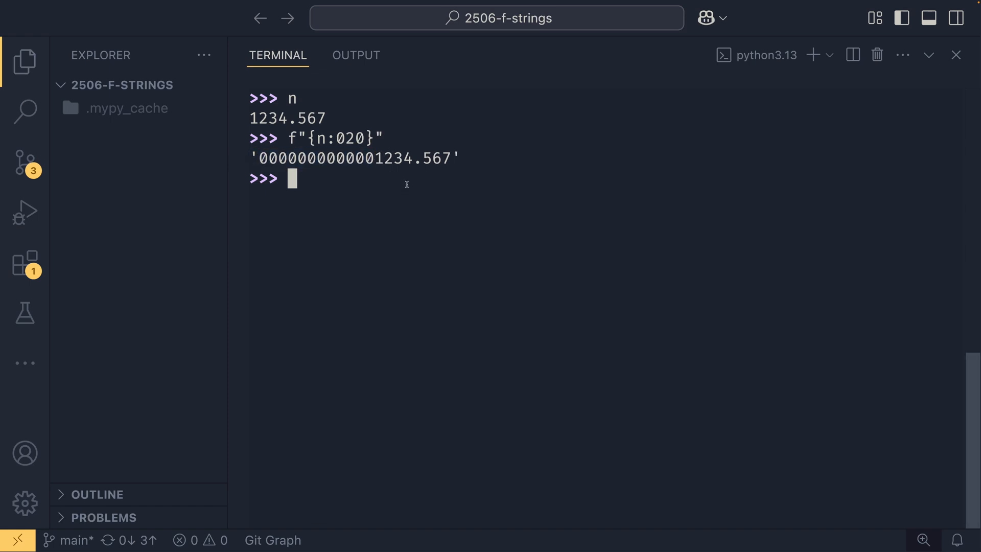
Step: Zero-pad -n with f"{-n:020}" and try the signed variant f"{n:0=+20}"
text(f"{n:020}")
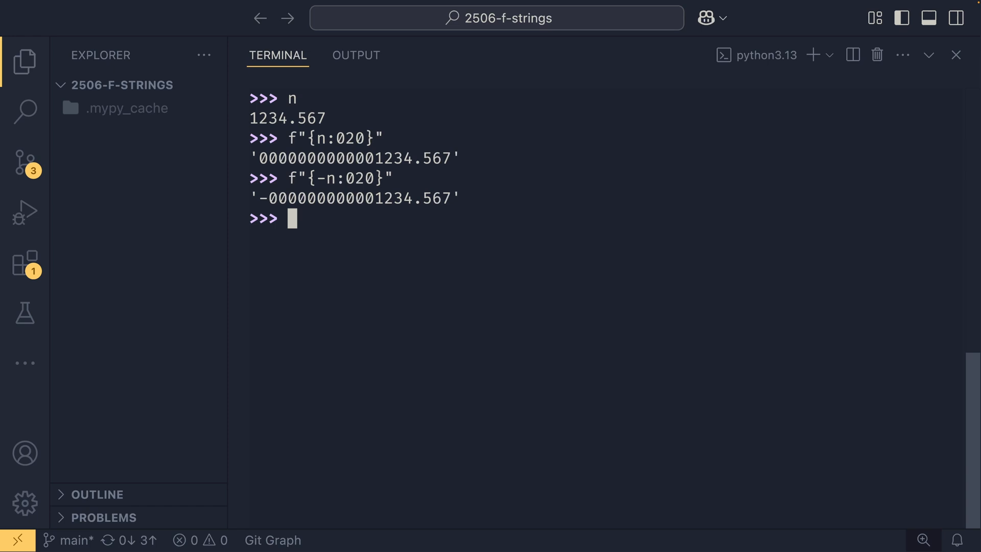
text(f"{-n:020}")
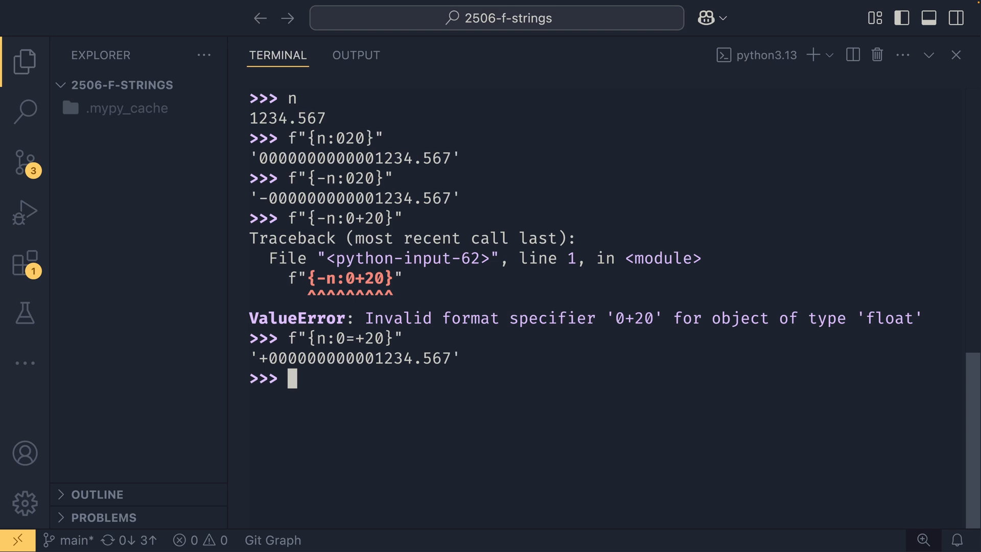
text(f"{n:0=+20}")
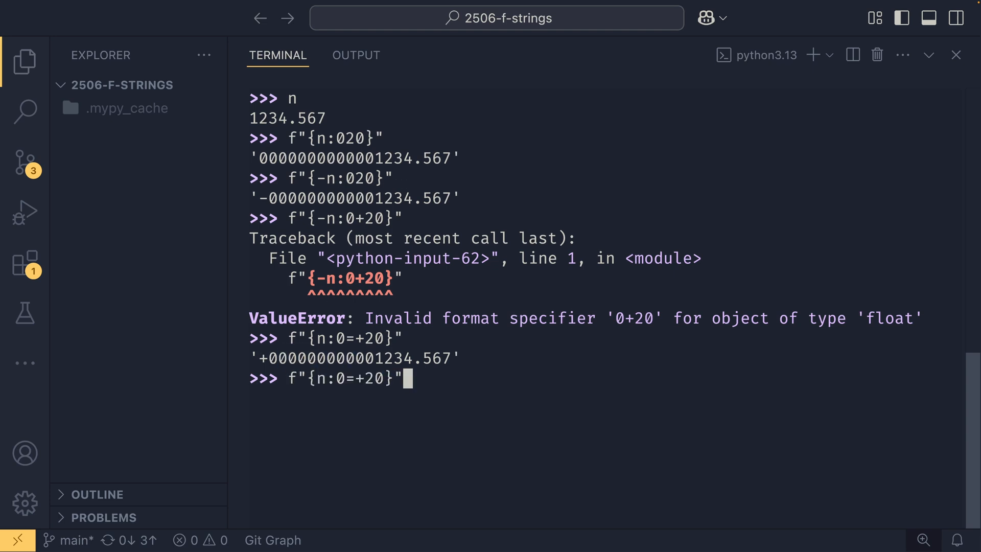
key(Enter)
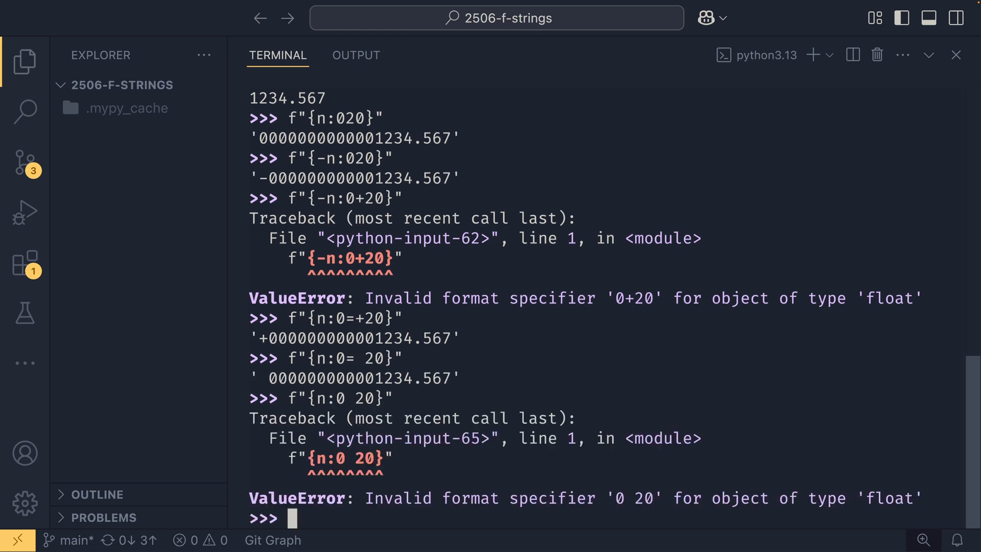
text(f"{n:0= 20}")
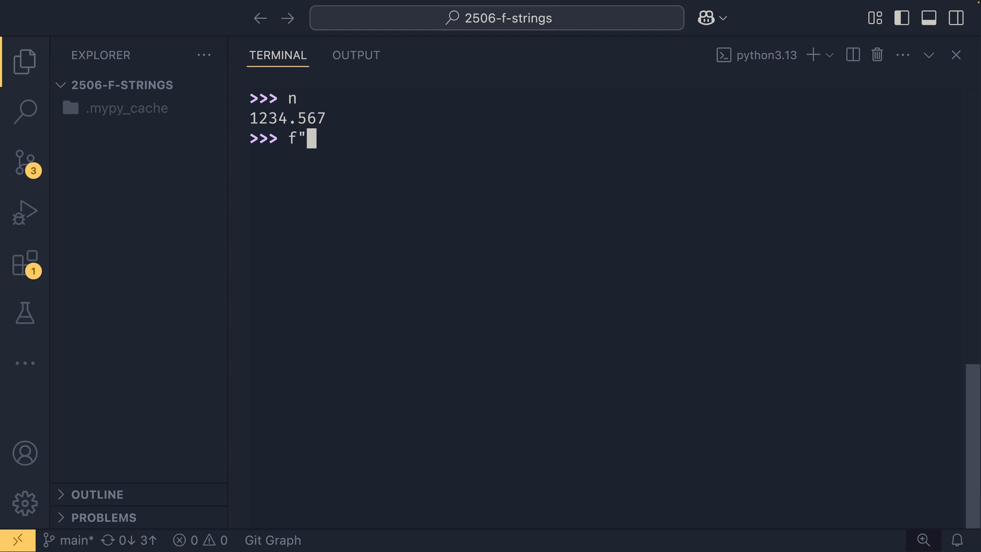
Step: Show n as '1,234.567' with f"{n:,}", then recall it to swap in an underscore
text({n:,)
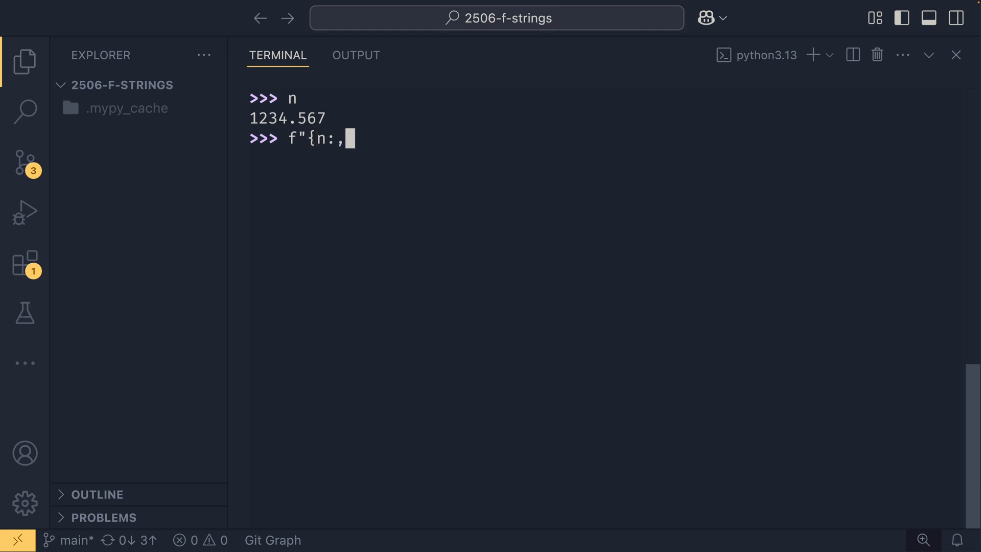
key(Enter)
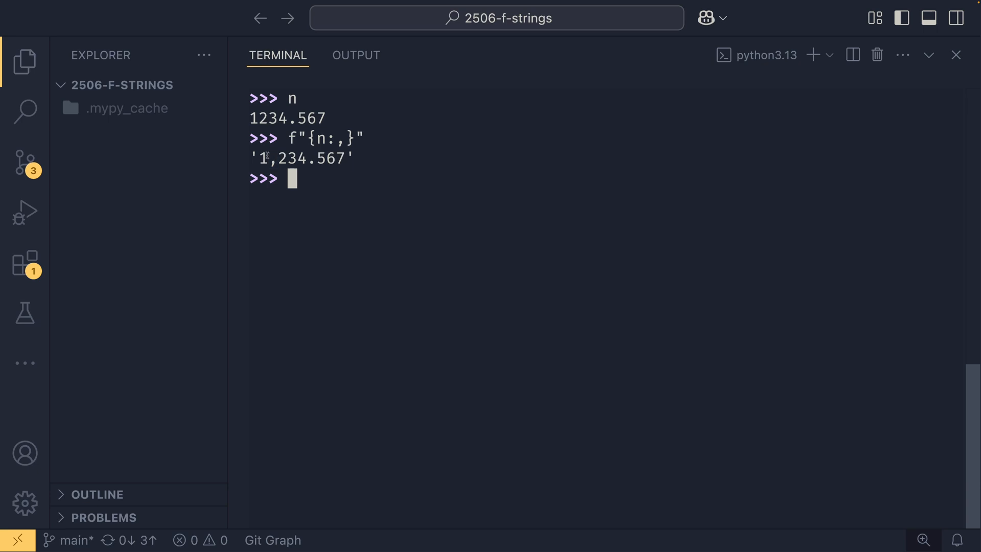
key(Up)
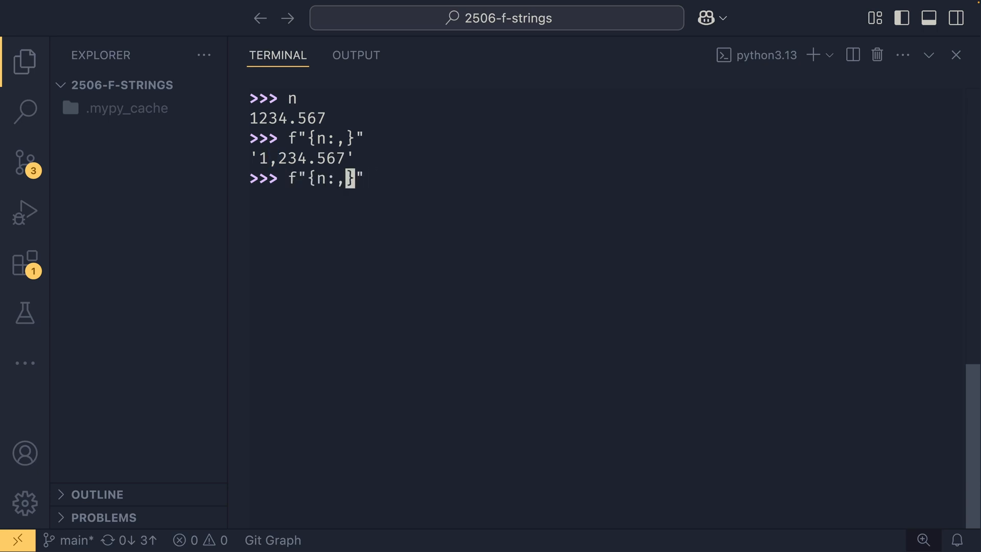
text(_)
key(Enter)
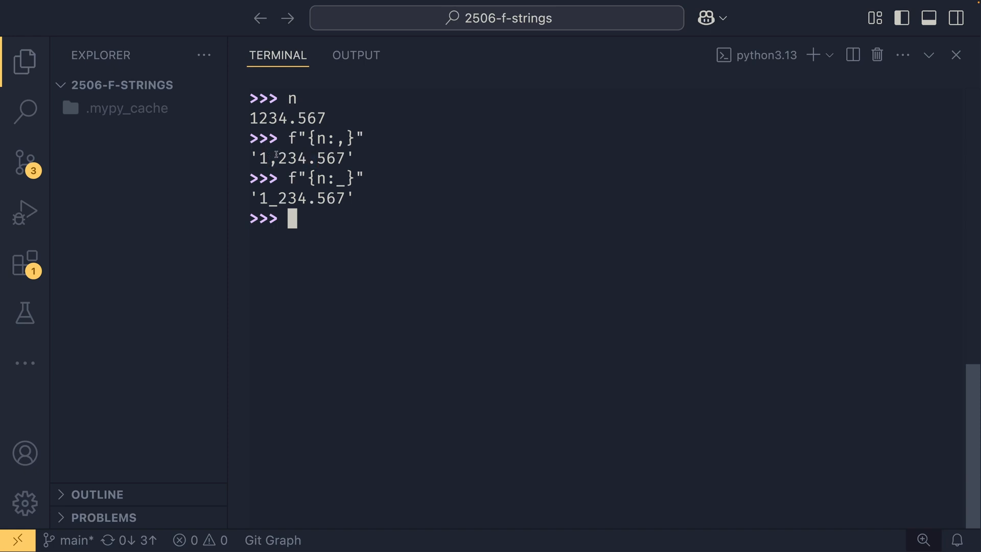
mouse_move(326, 218)
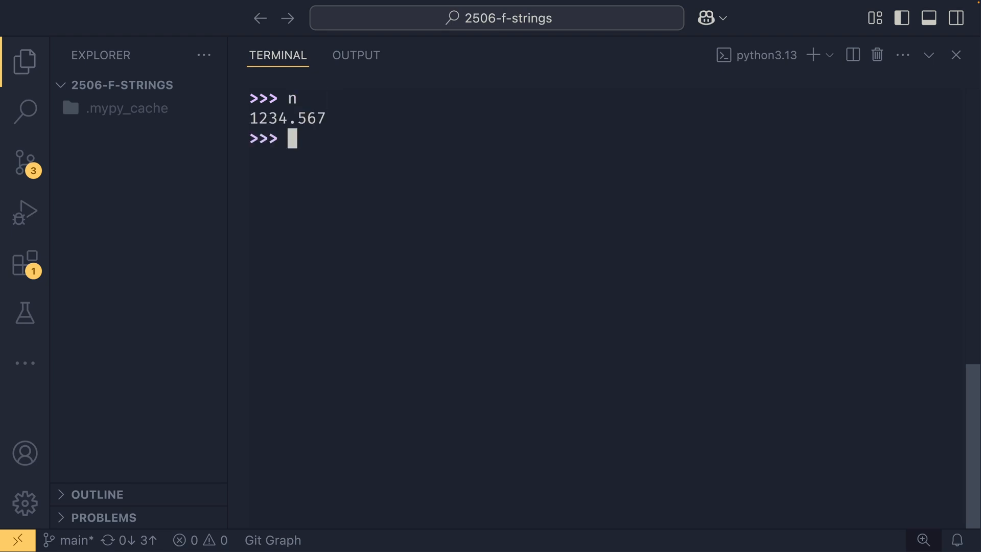
Step: Evaluate n with .2, .2f ('1234.57') and .2e ('1.23e+03') precision specifiers
text(f"{n:)
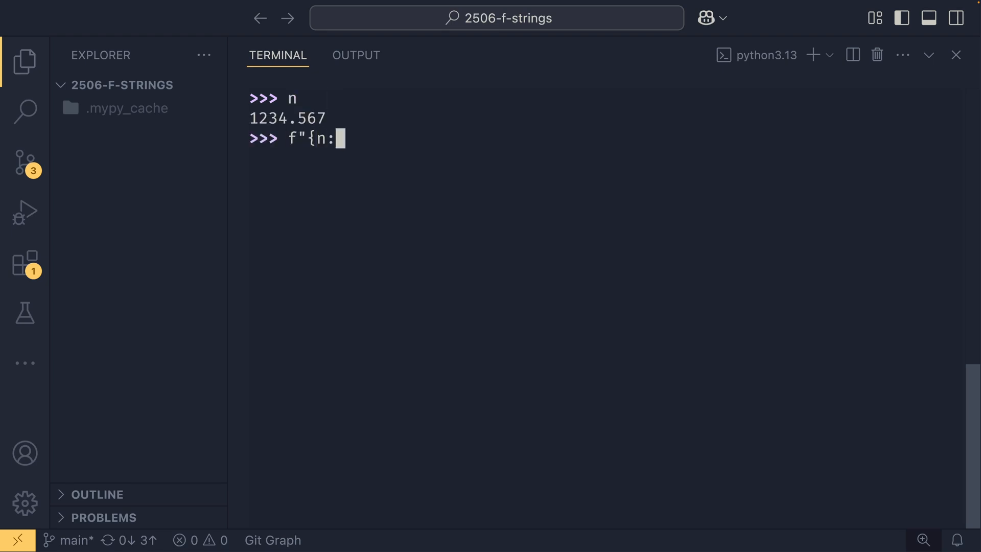
text(.2}")
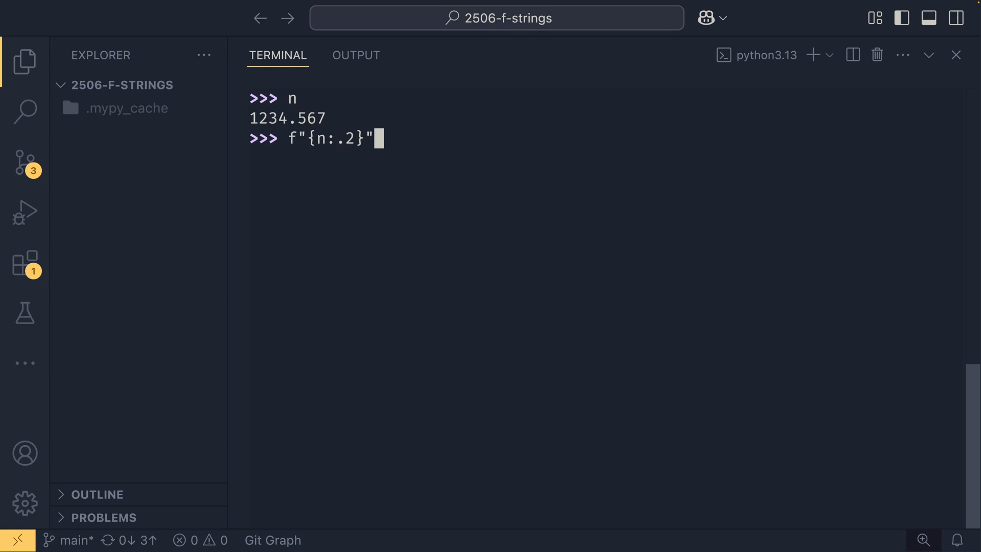
key(Enter)
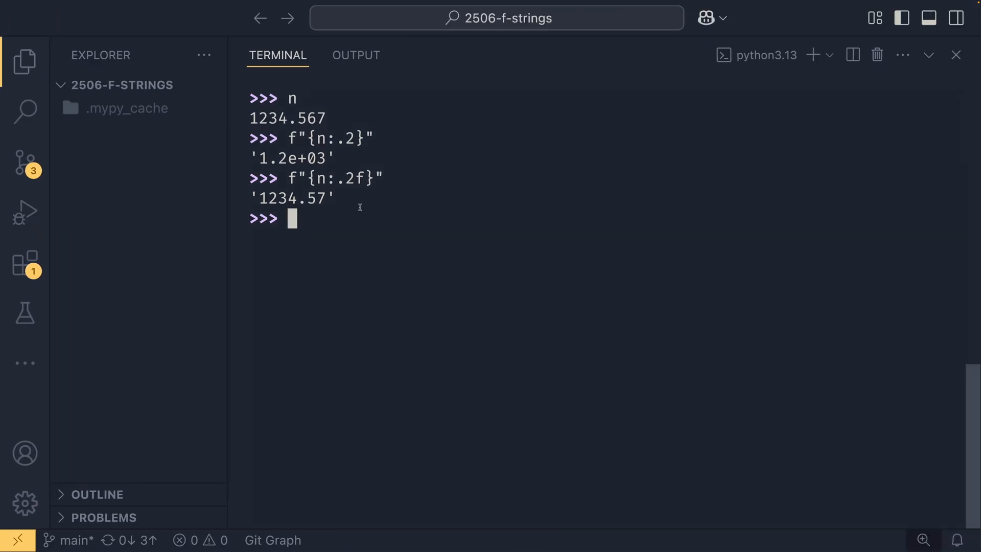
text(f"{n:.2f}")
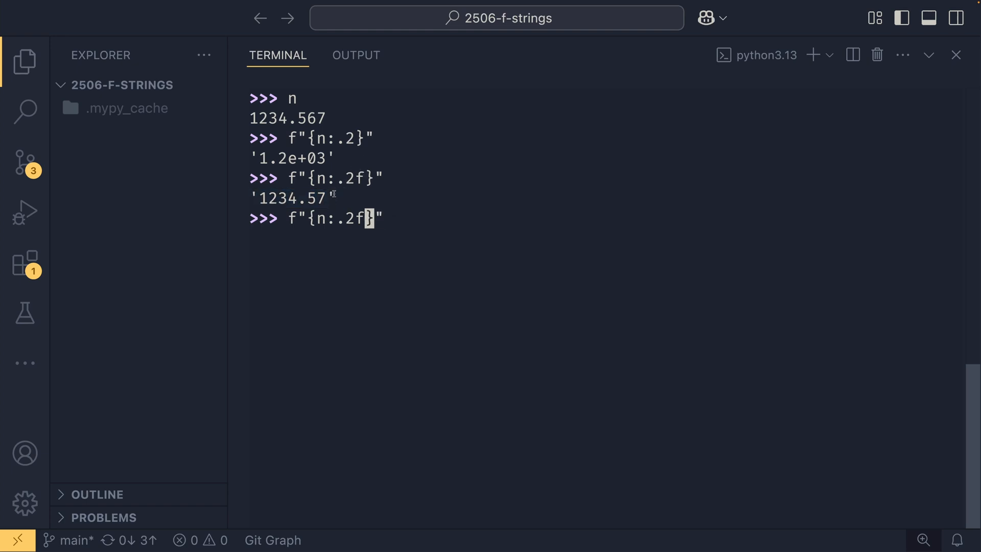
text(e)
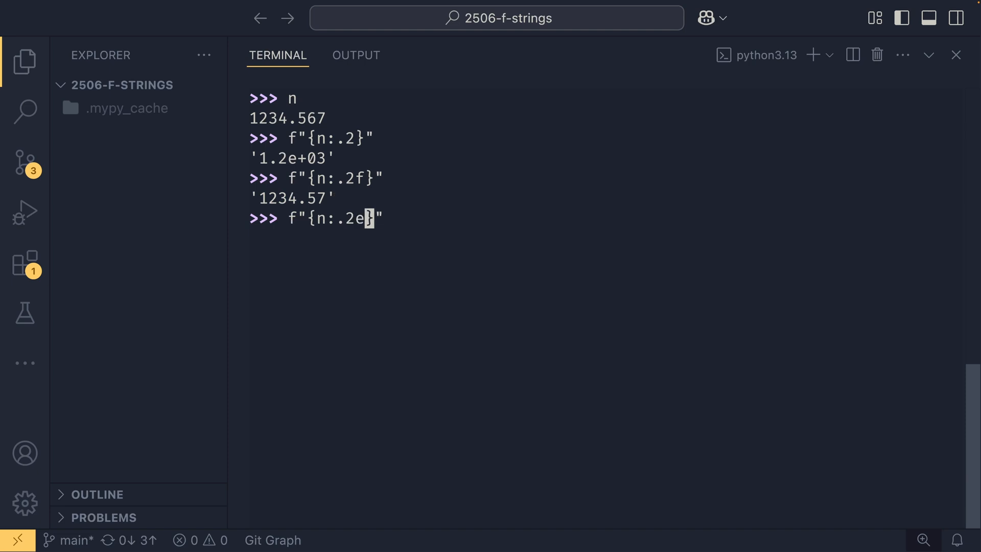
key(Enter)
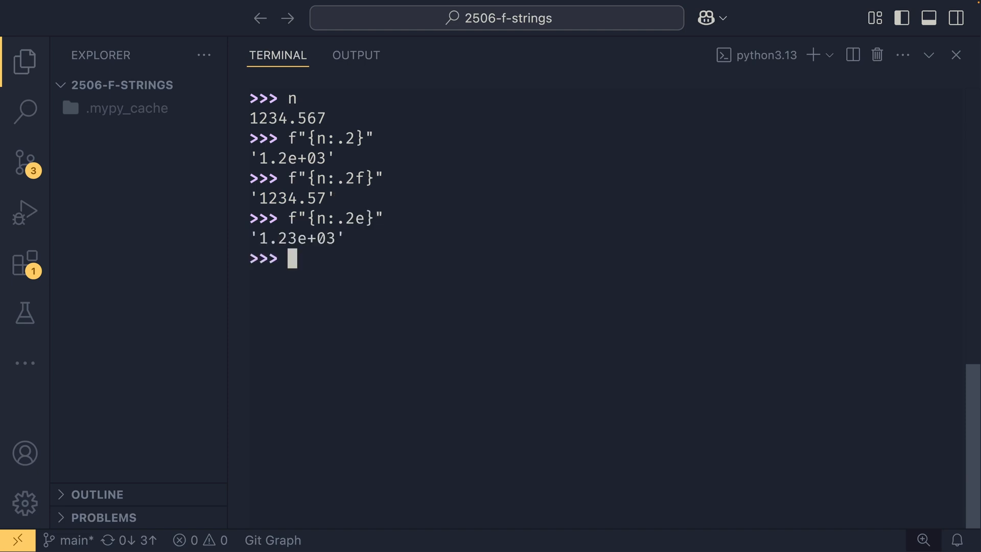
text(f"{n:.2}")
text(i = 1234)
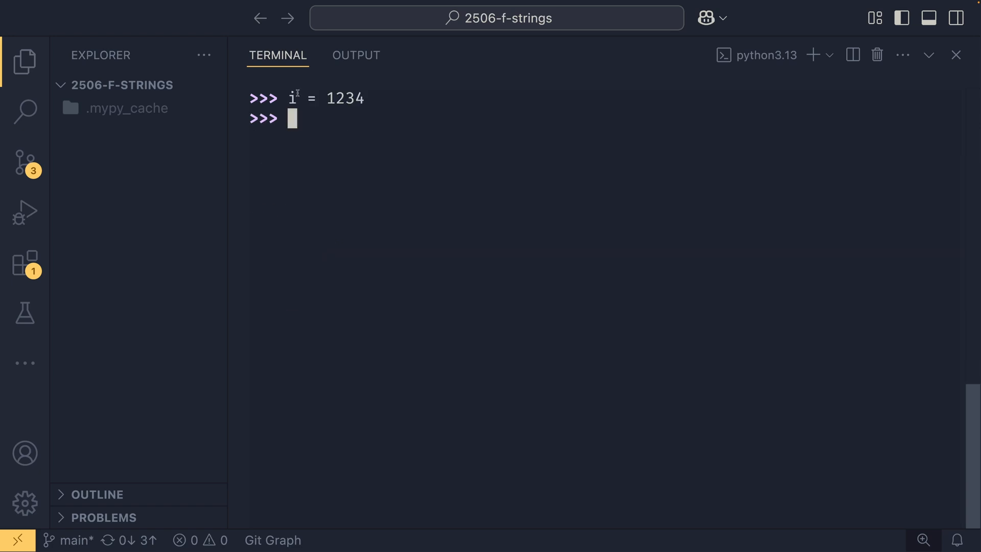
Step: Evaluate f"{i:b}", f"{i:o}" and f"{i:x}" on i = 1234
double_click(345, 99)
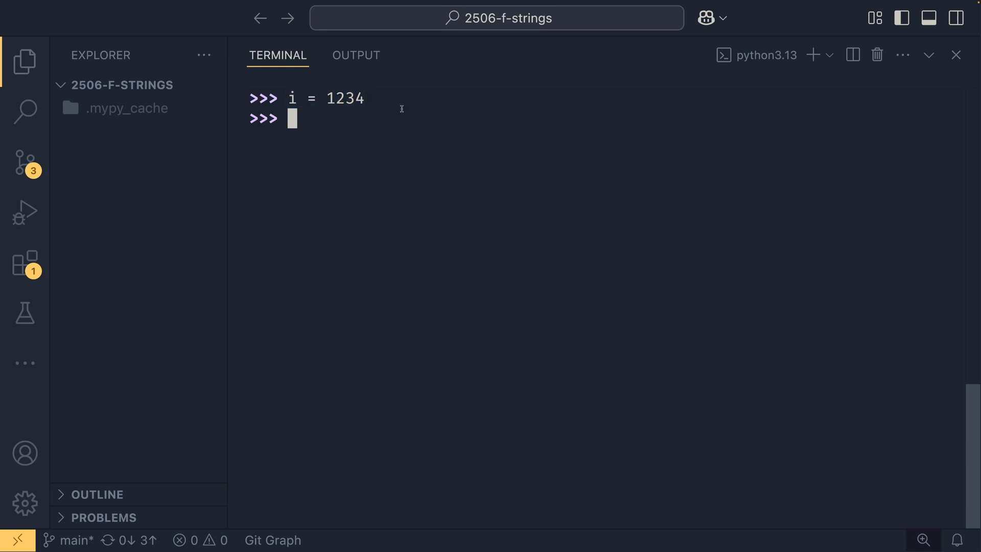
text(f"{i:b)
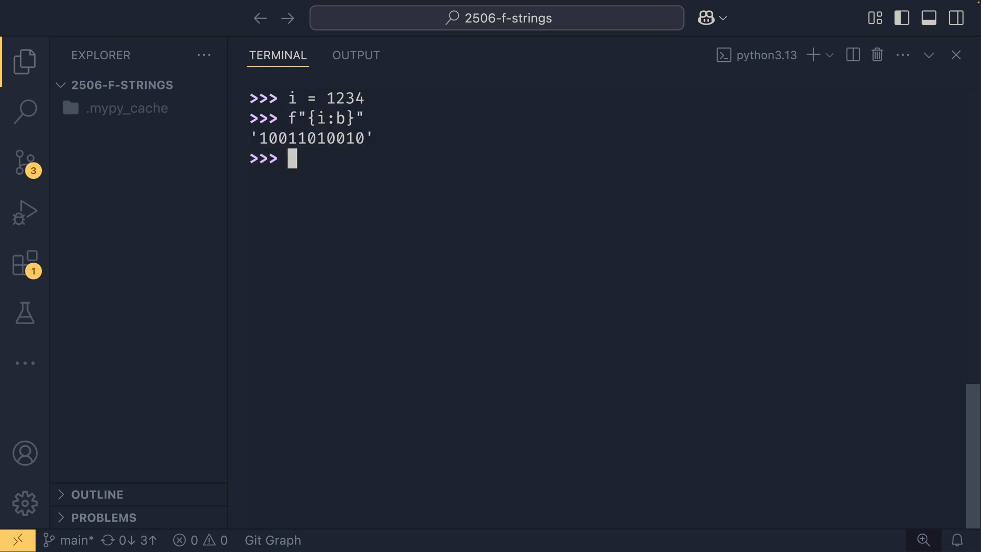
text(f"{i:o}")
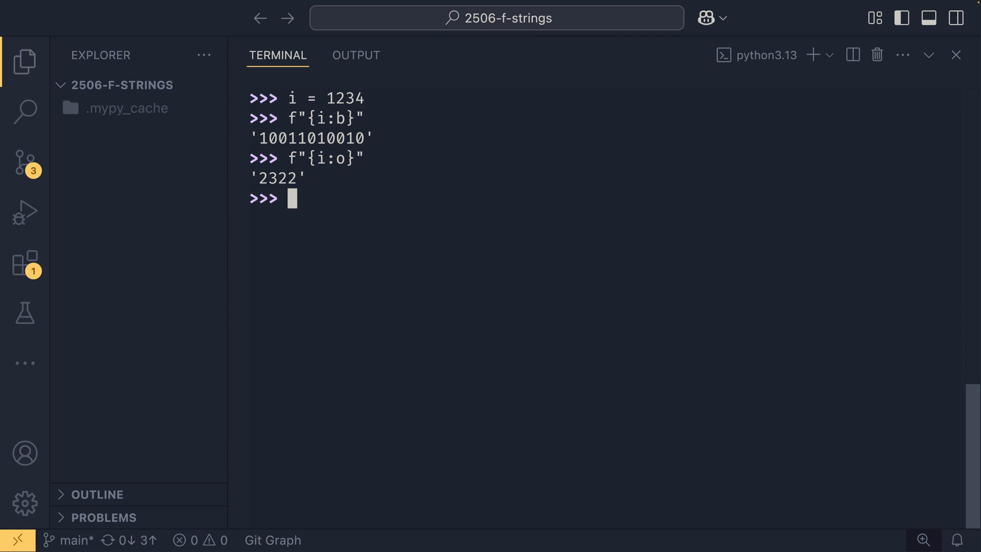
text(f"{i:x}")
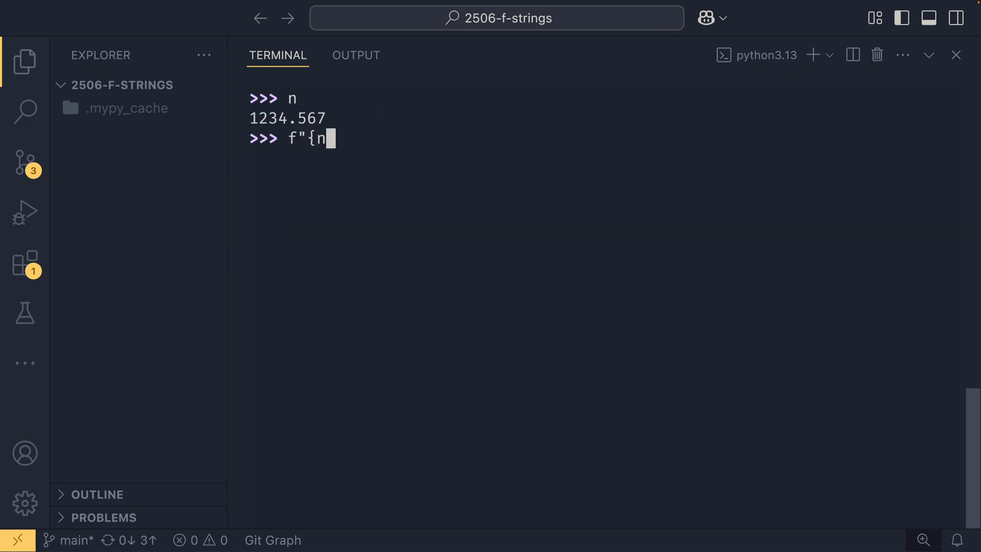
Step: Replace the g type with % and evaluate n as a percentage
text(:g}")
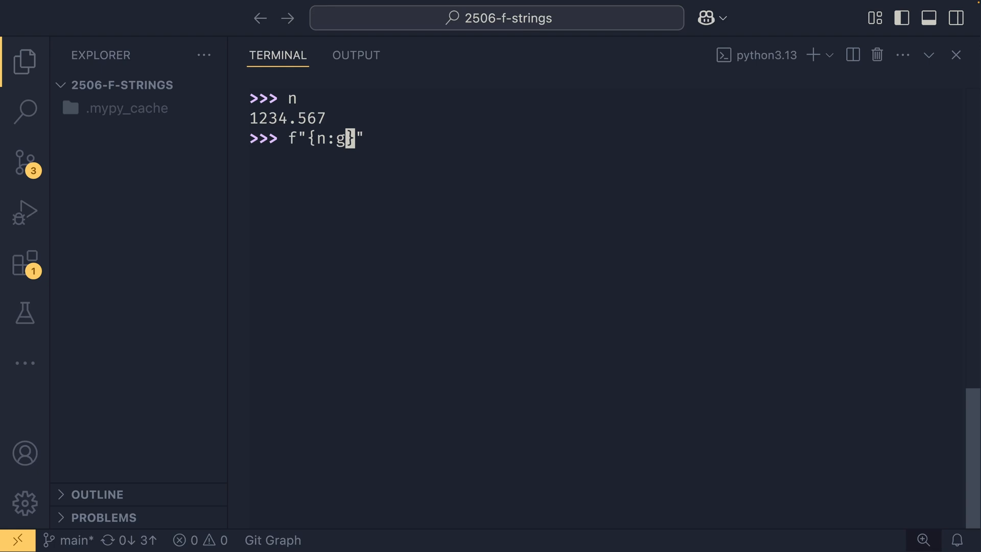
key(Backspace)
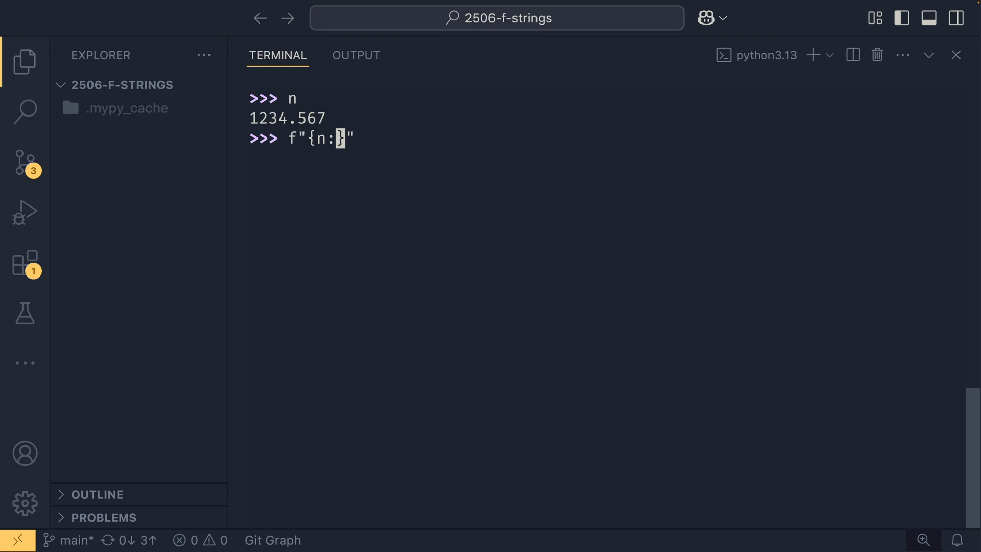
text(%)
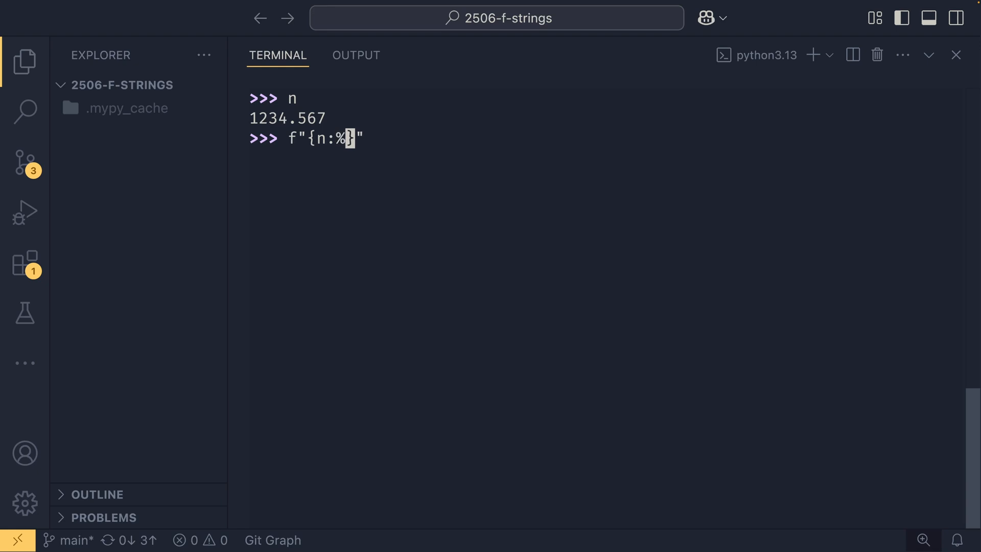
key(Enter)
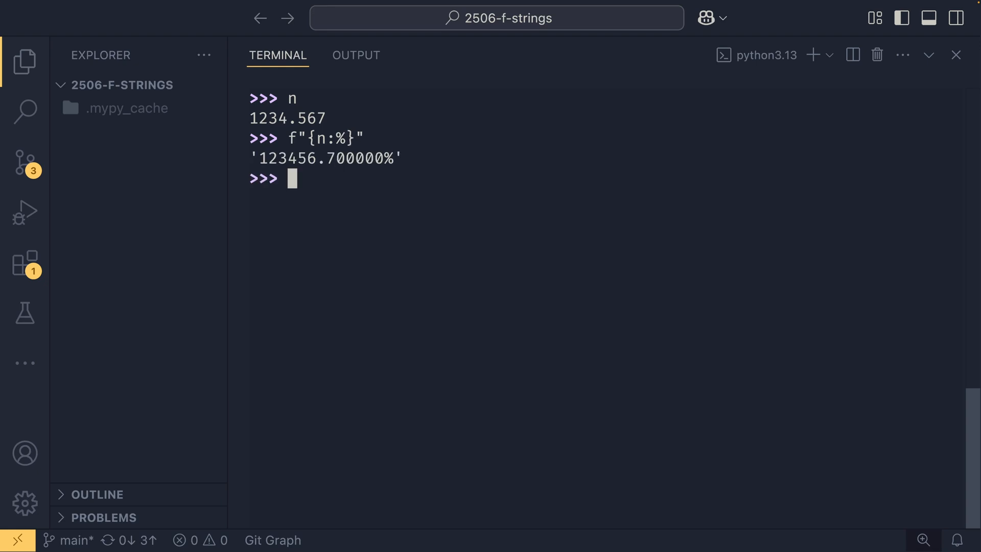
Step: Set n = 0.25, show '25.000000%' and rounded '25%', then clear with Ctrl+L
text(n = 0.25)
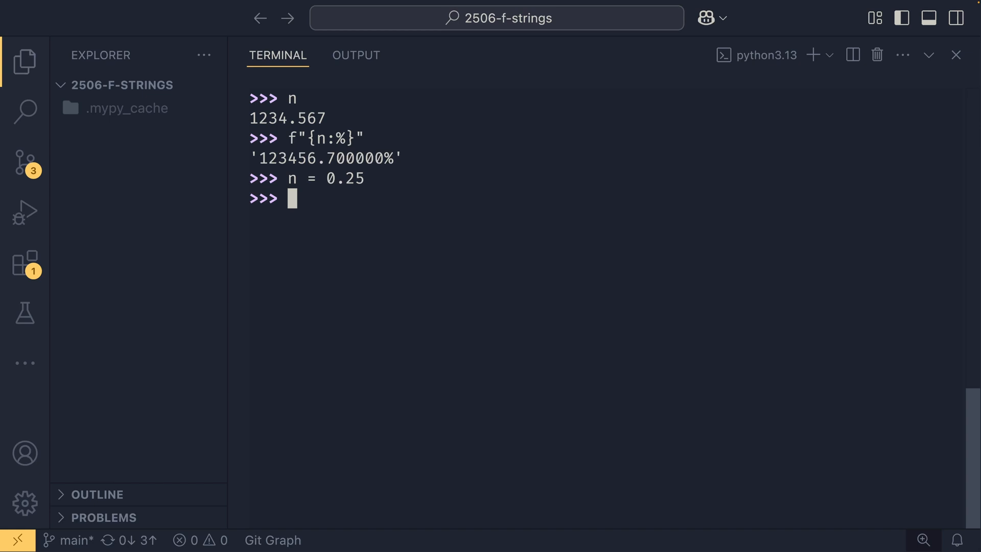
text(f"{:)
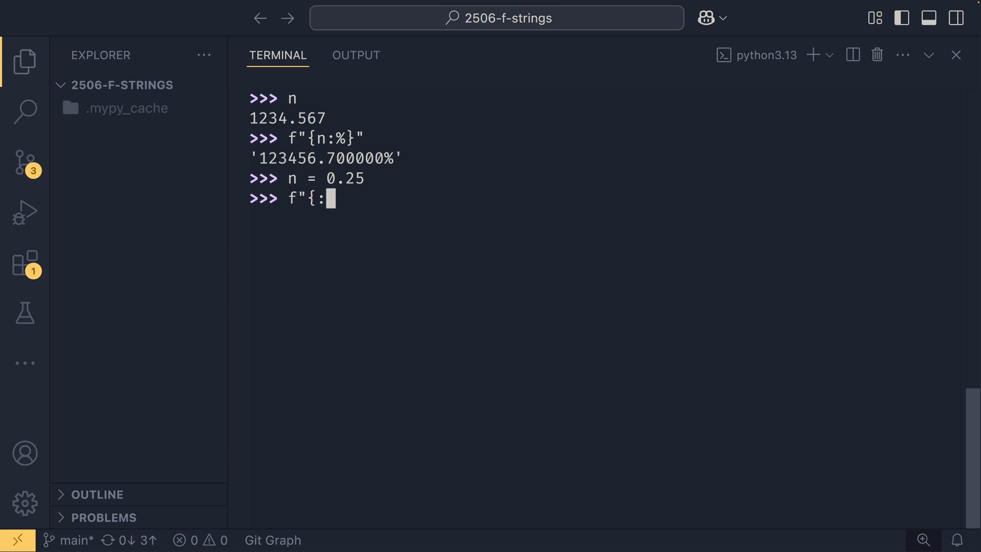
text(n:%})
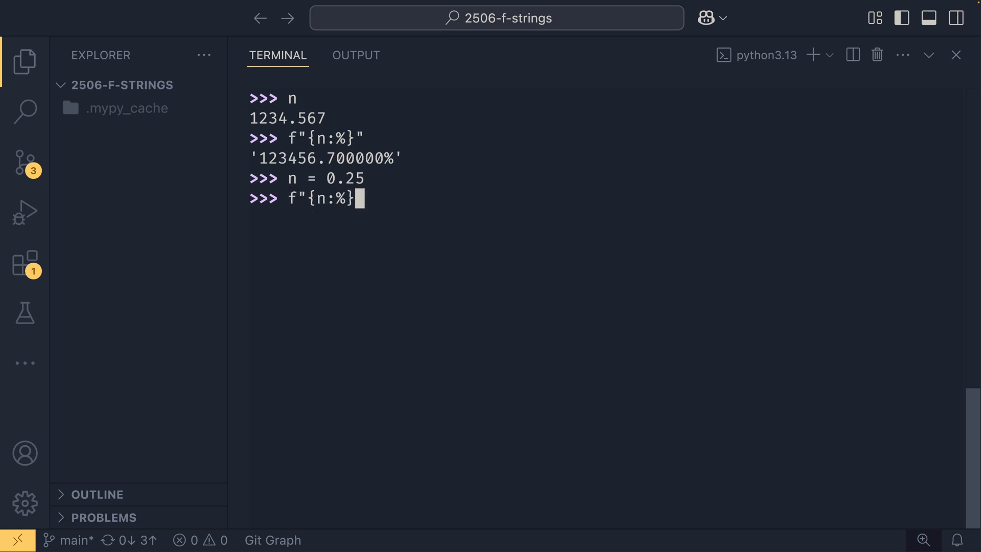
key(Enter)
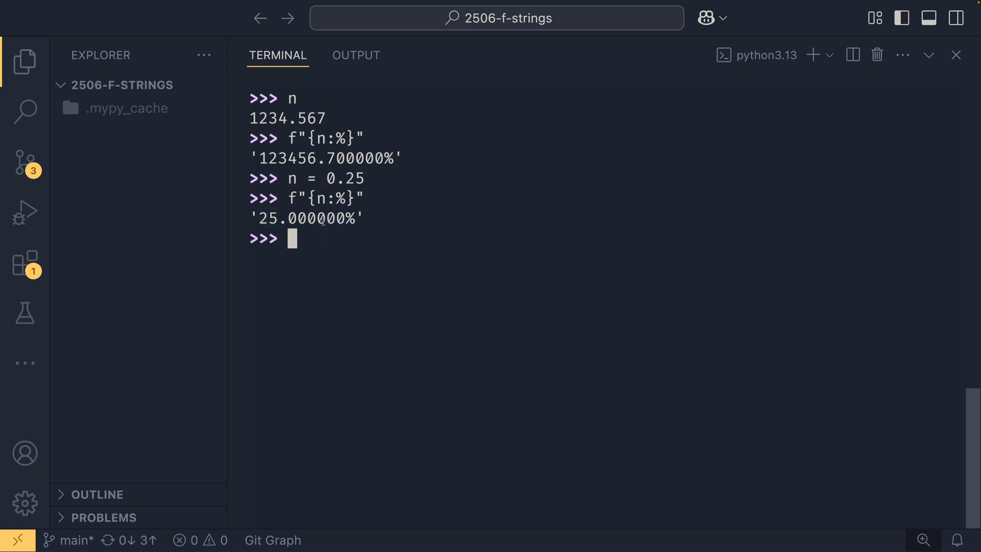
double_click(318, 218)
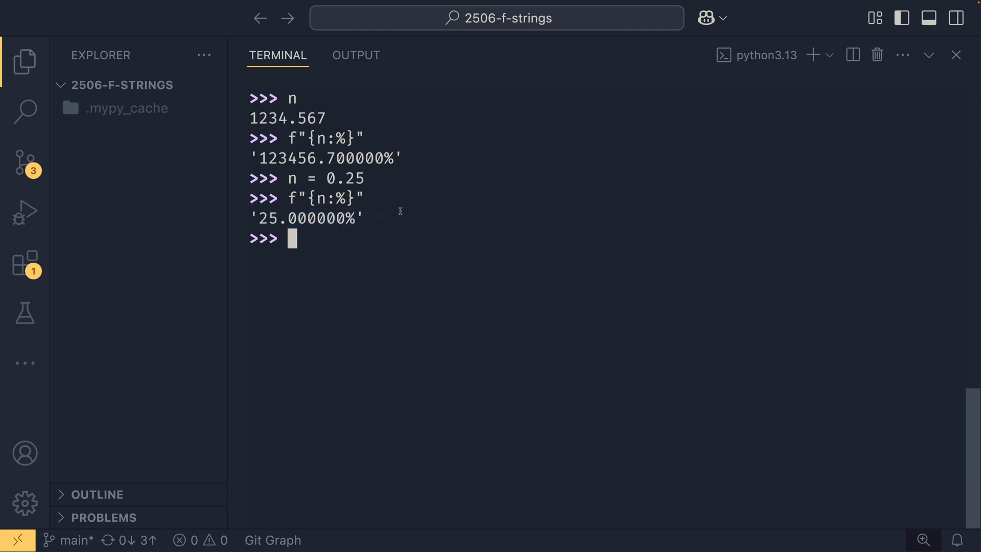
text(f"{n:%}")
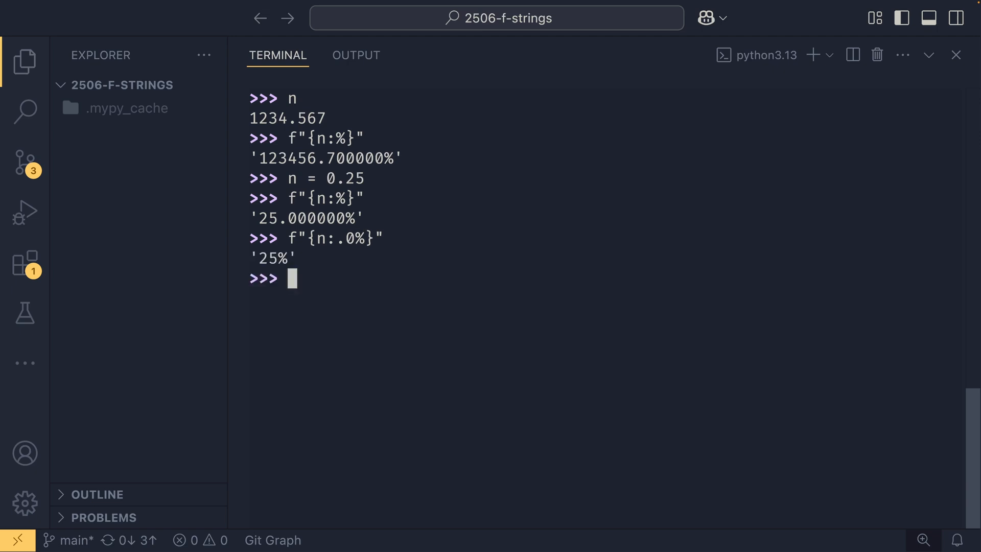
double_click(268, 259)
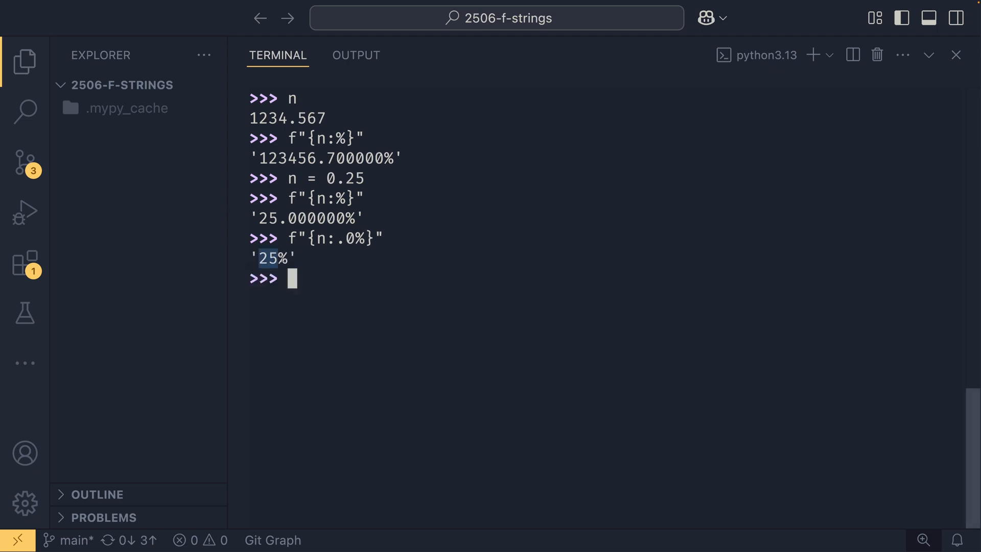
key(ctrl+l)
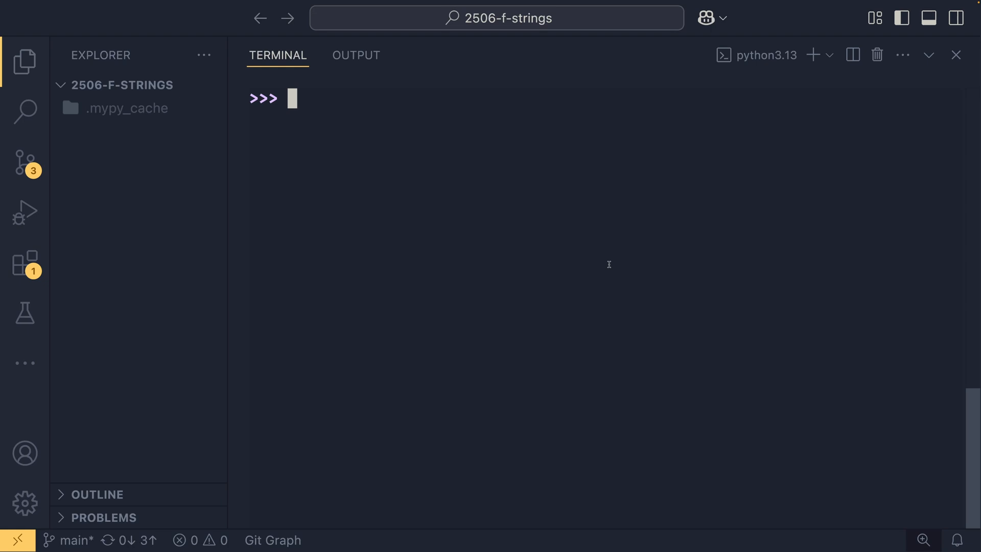
Step: Run bare 1234.567:*<+z#14,.0f for a SyntaxError, then wrap it in f"{...}"
text(1234.567:*<+z#14,.0f)
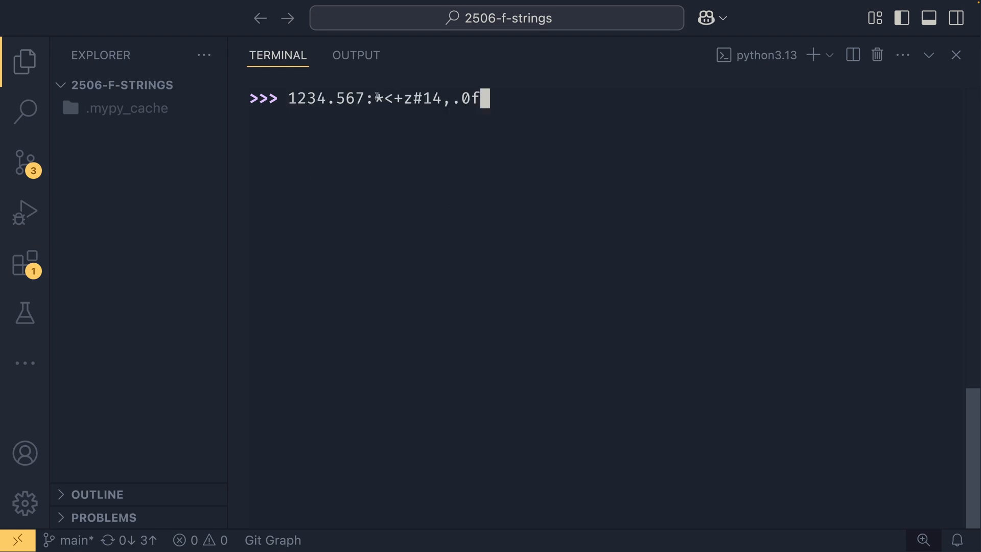
mouse_move(403, 139)
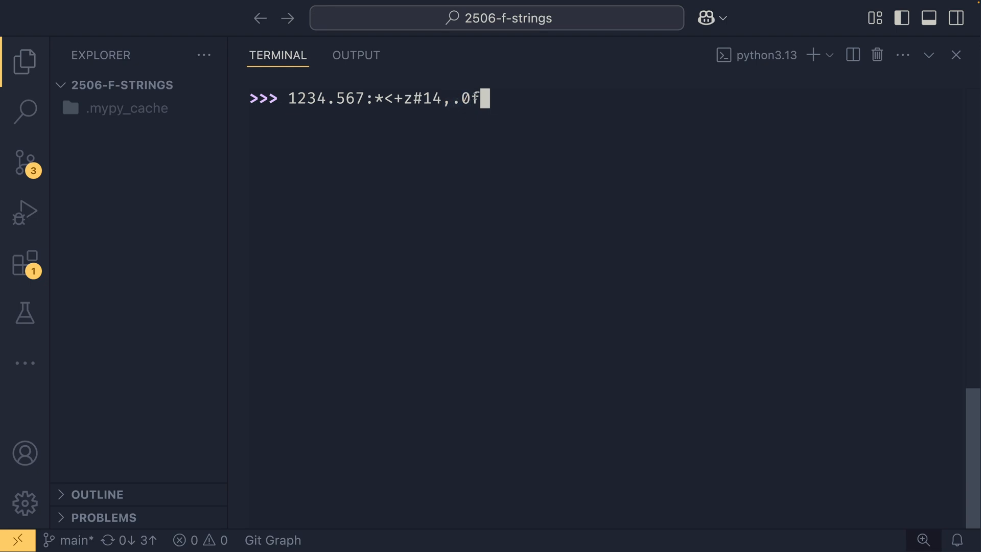
key(Enter)
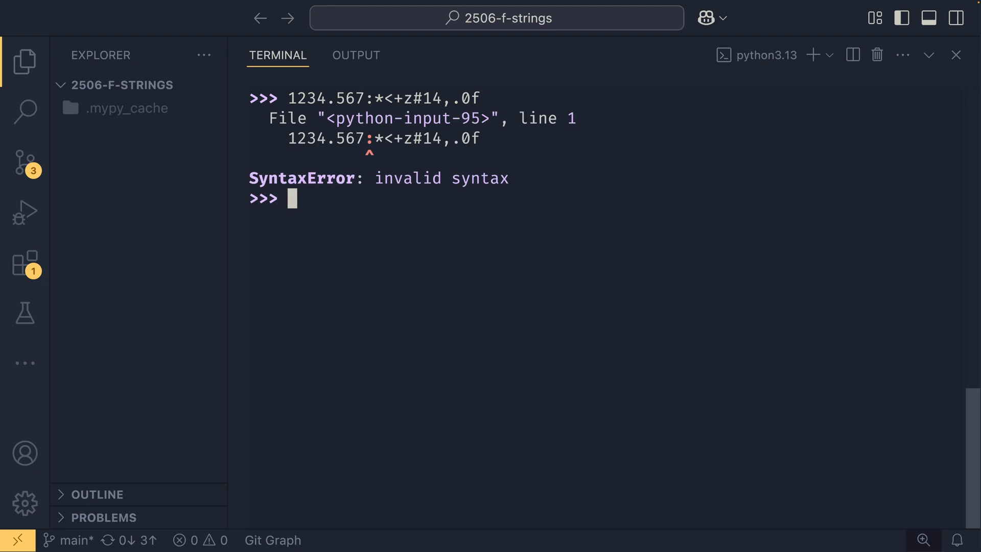
text(1234.567:*<+z#14,.0f)
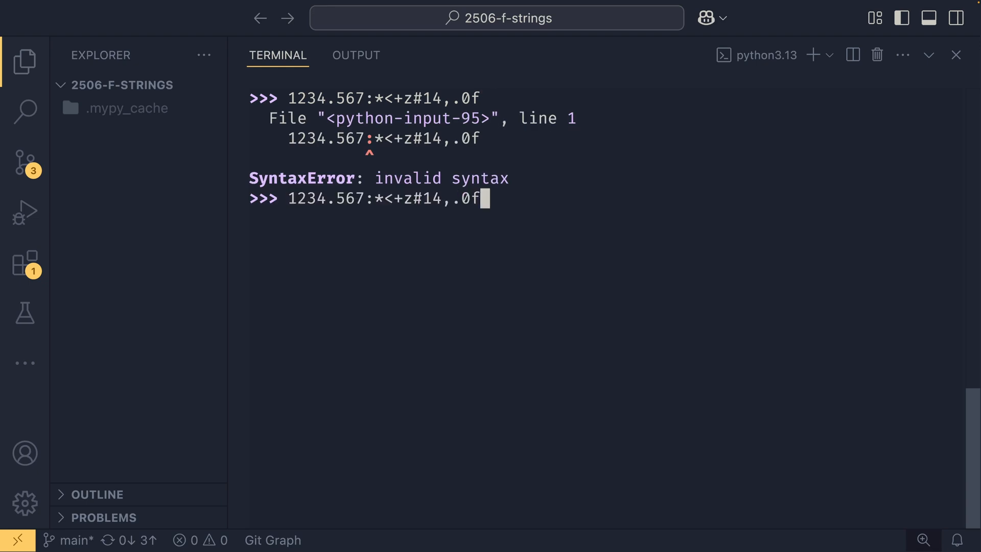
text(f"{1234.567:*<+z#14,.0f")
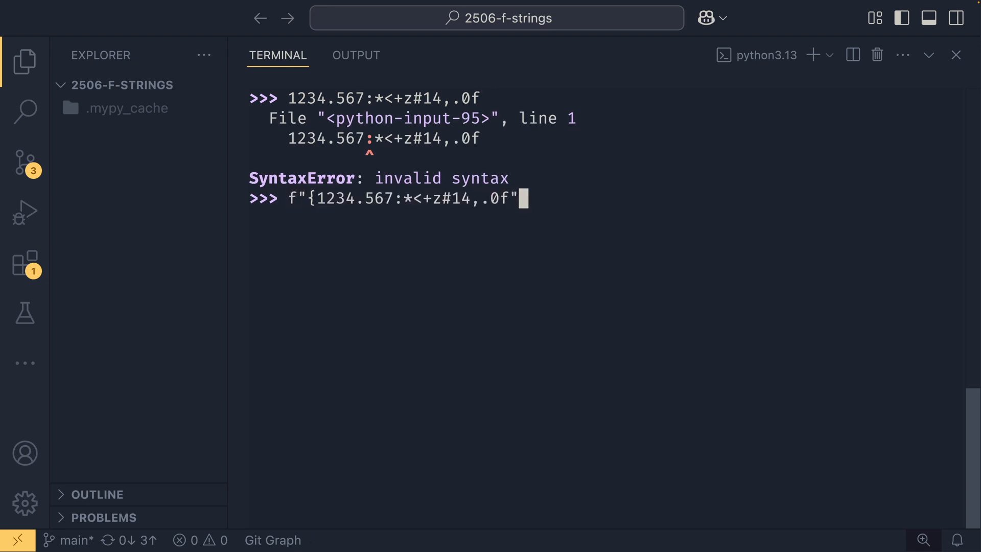
text(})
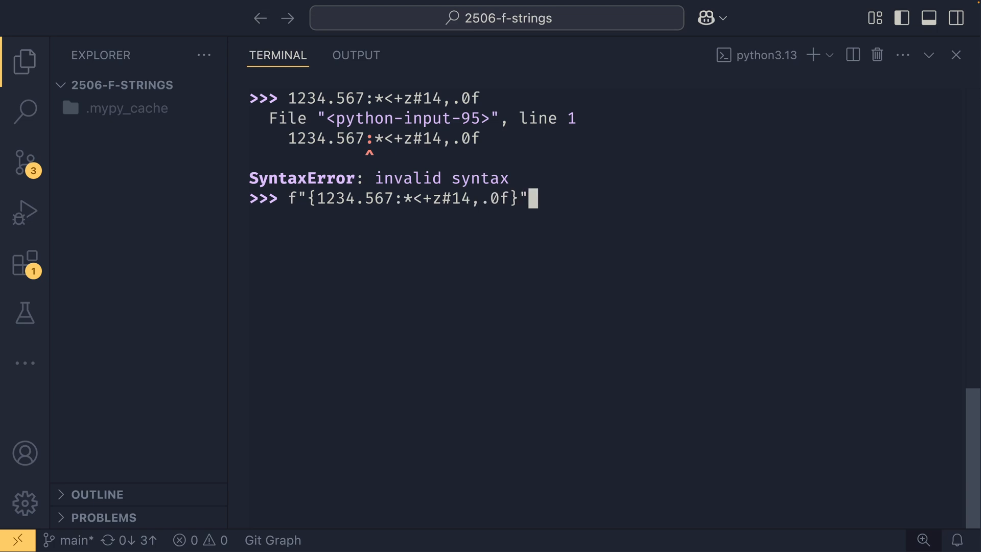
key(Enter)
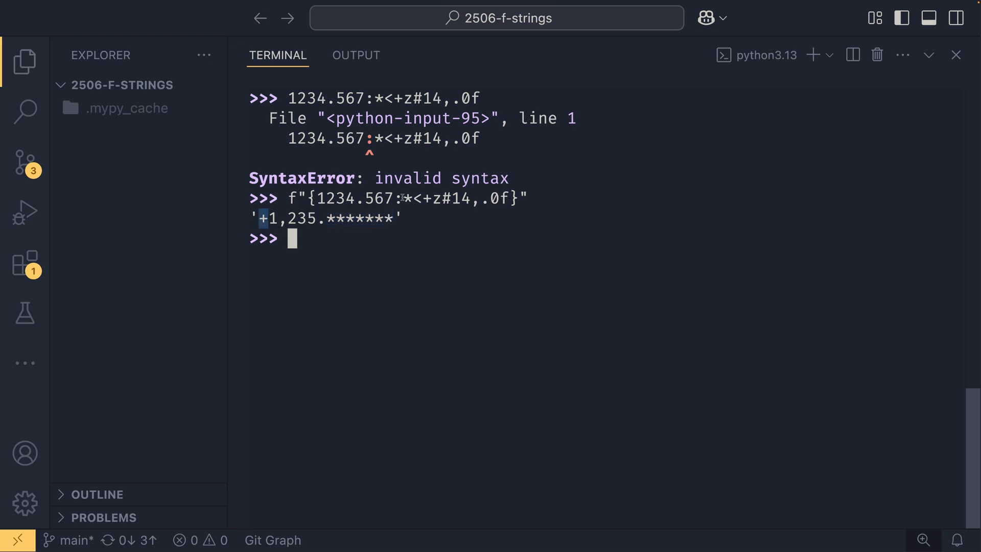
drag(258, 218, 316, 218)
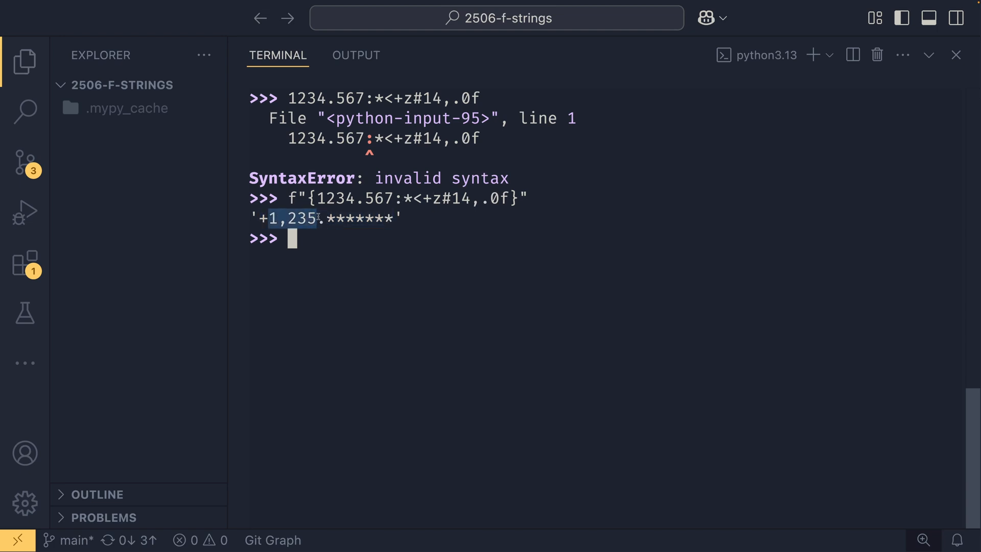